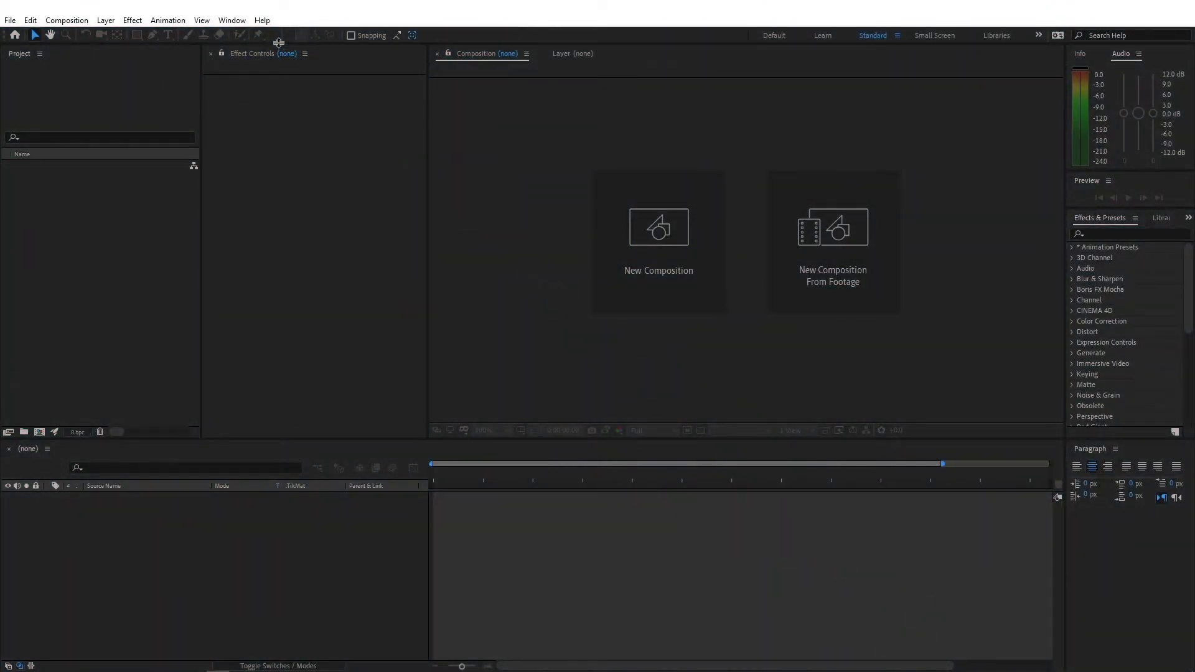
Create the 1920x1080 Comp 1 and add a full-frame Black Solid 1 layer
click(657, 241)
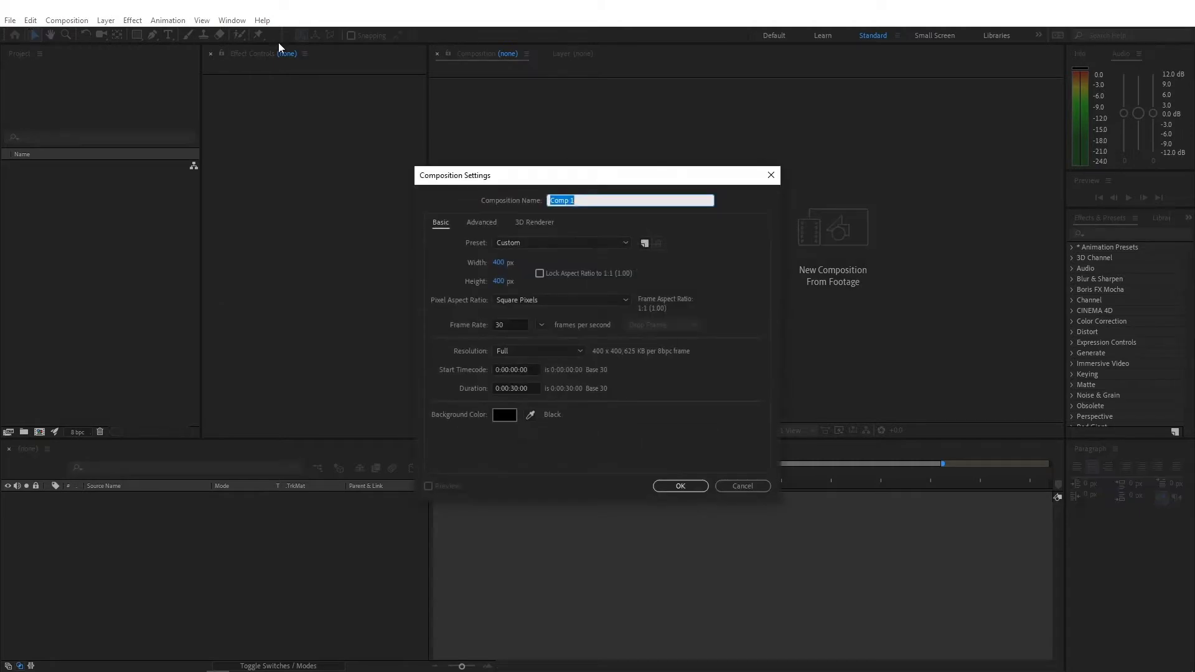
click(560, 243)
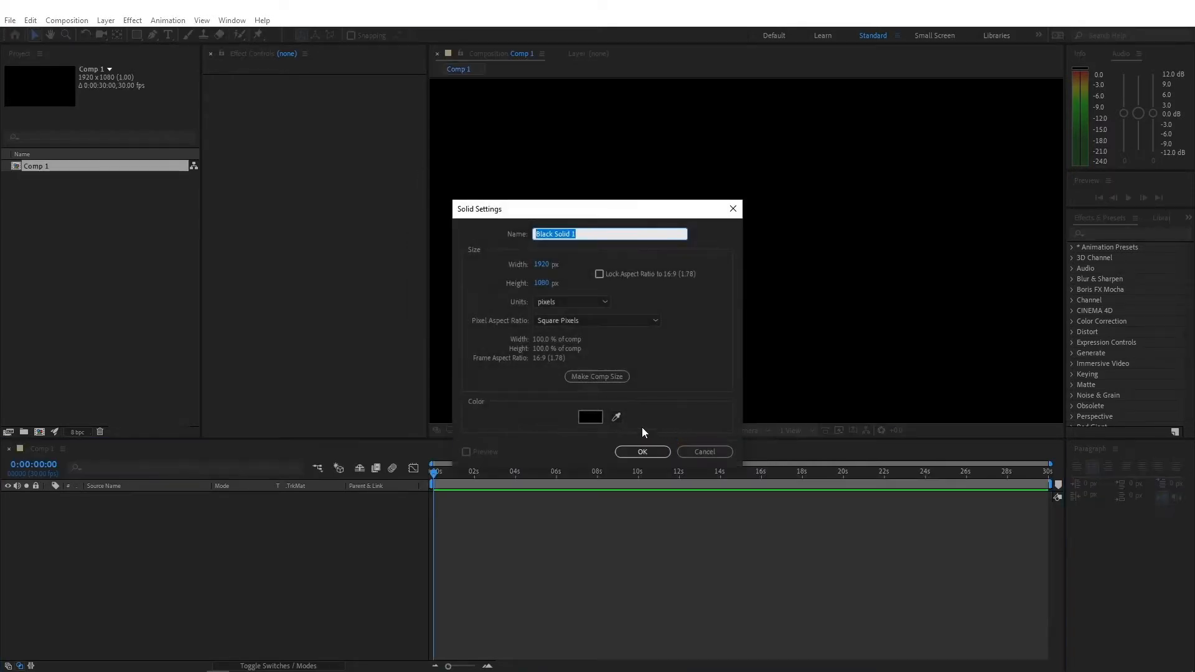
click(643, 451)
text(pa)
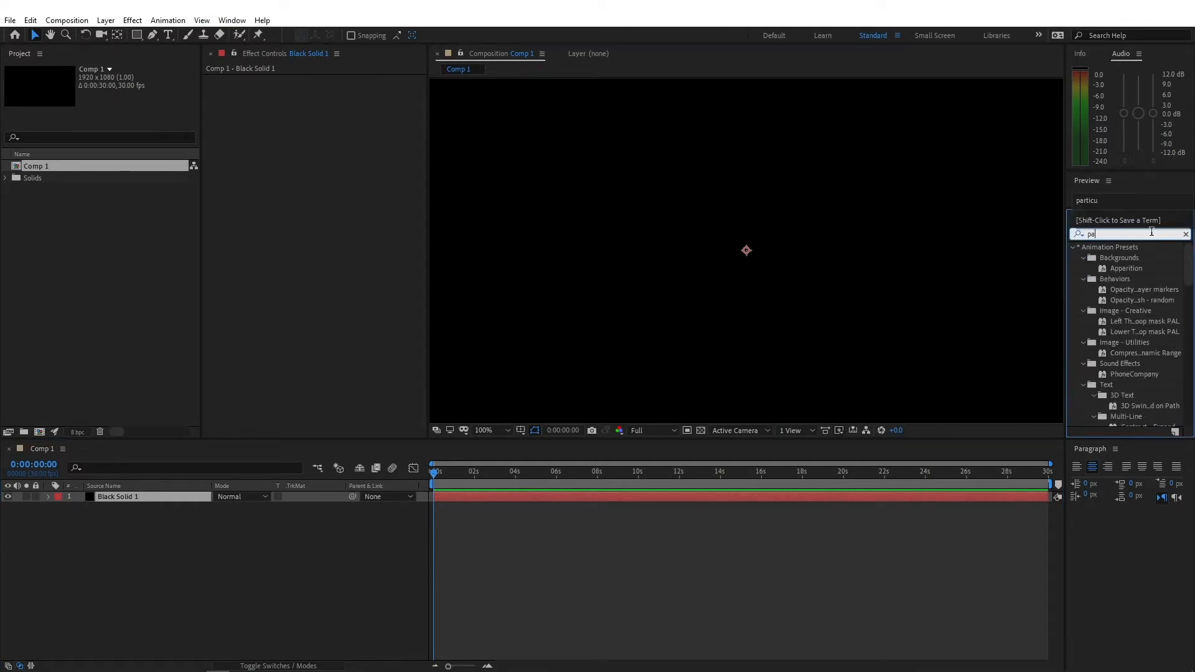
Apply Trapcode Particular to the solid and raise Emitter Particles/sec to 350
double_click(1113, 257)
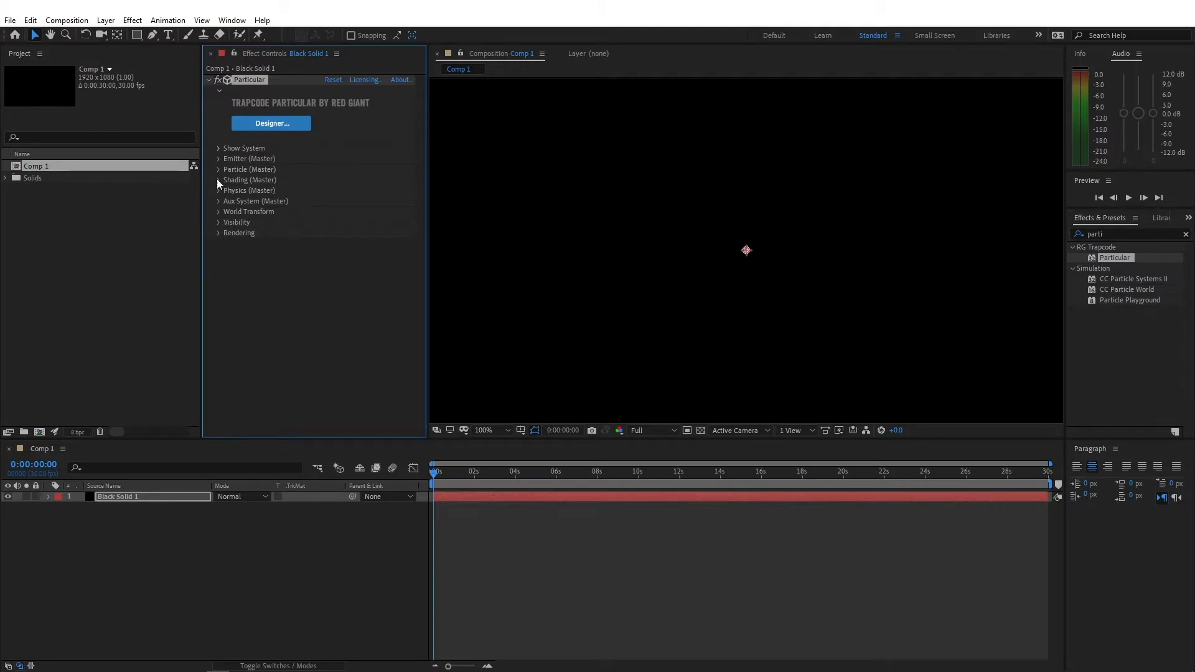
click(220, 158)
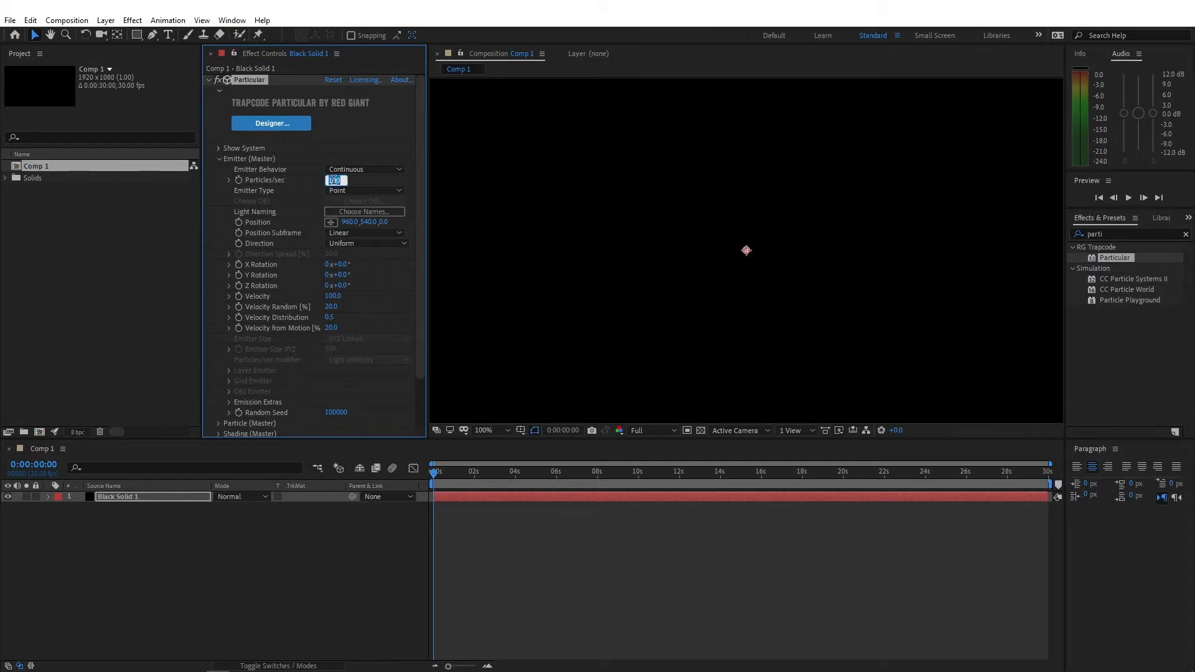
text(350)
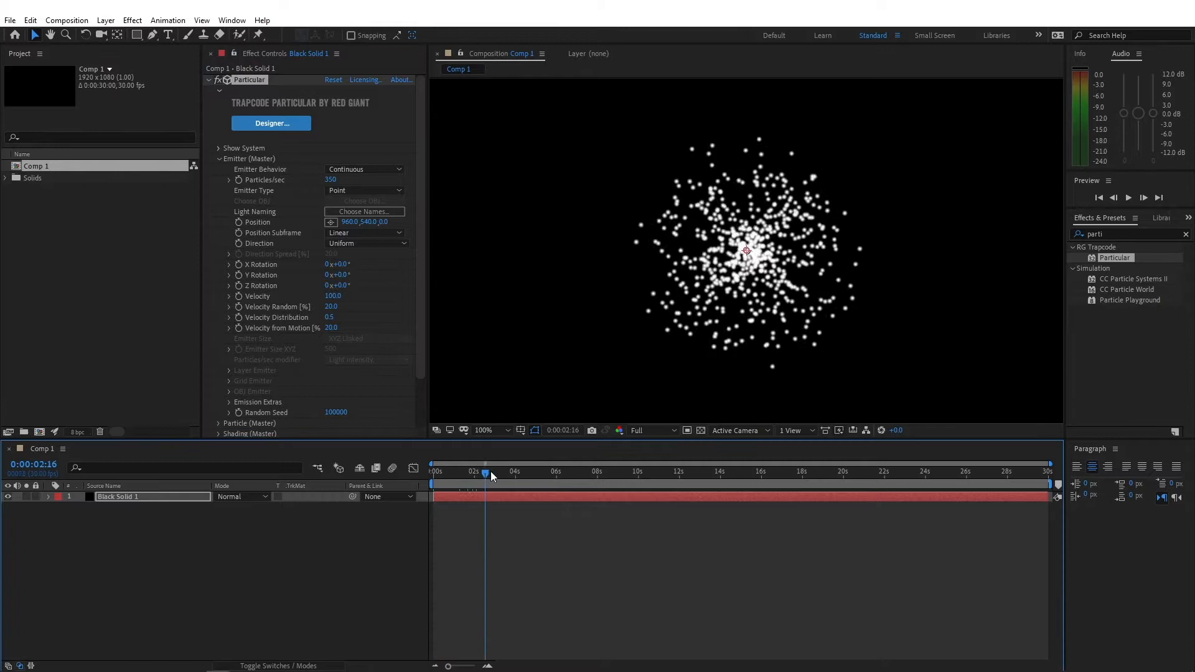
drag(485, 471, 492, 472)
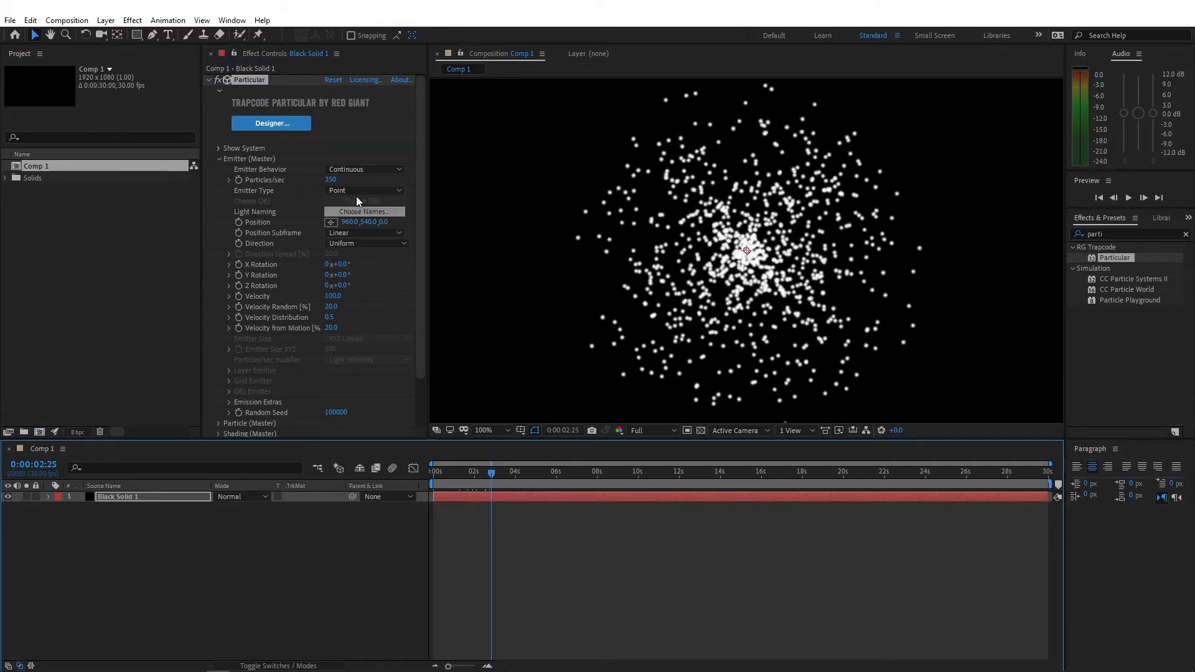
Make the emitter a Box with XYZ Individual sizing
click(366, 190)
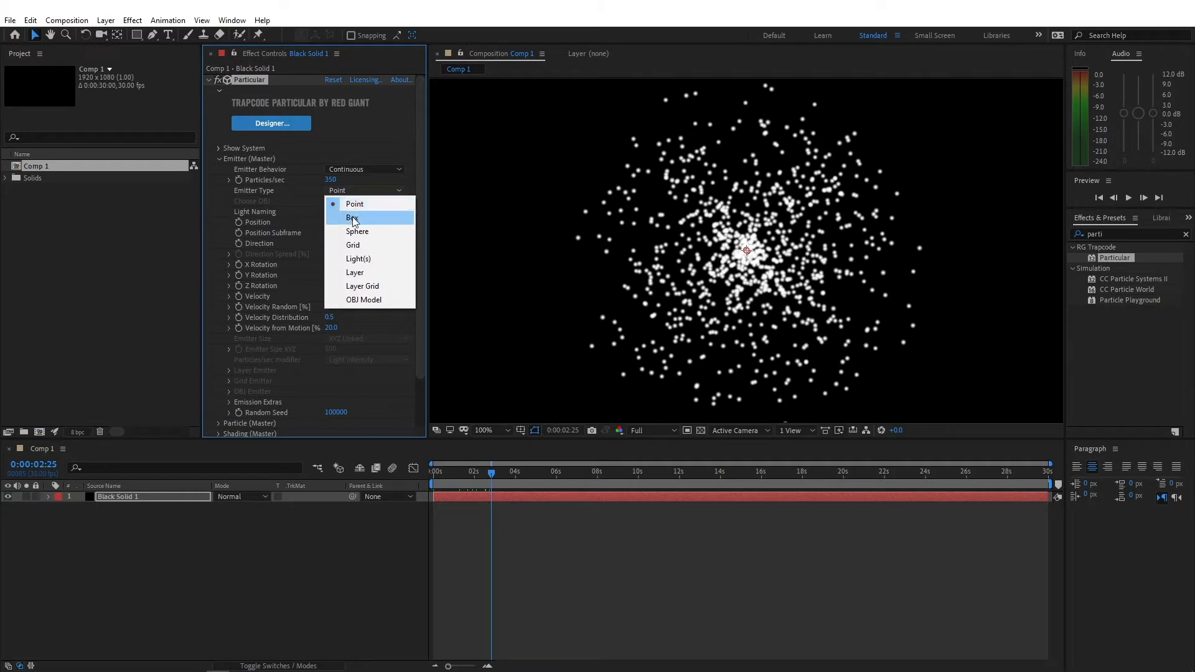
click(349, 216)
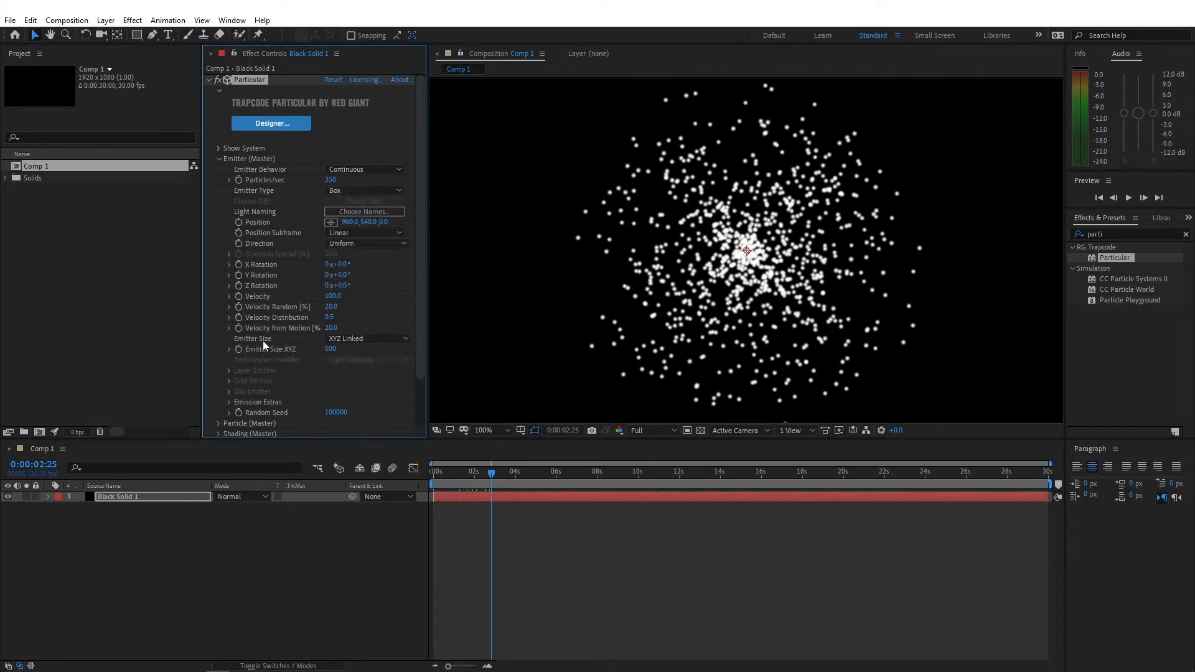
click(366, 339)
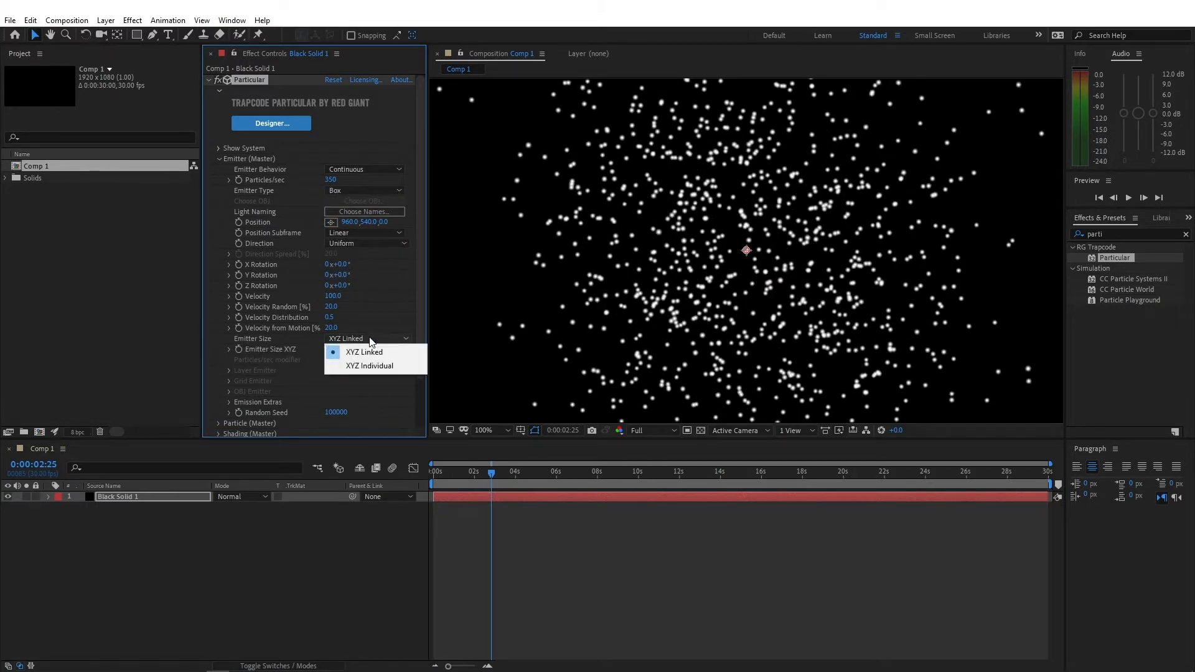
click(370, 366)
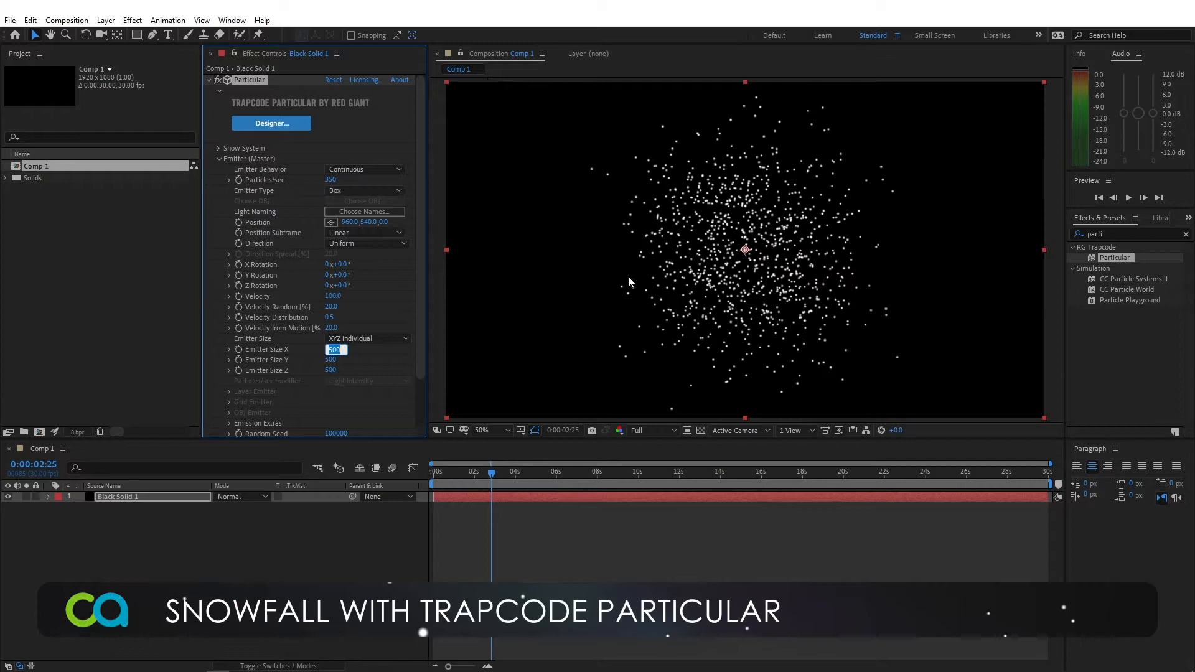
mouse_move(783, 114)
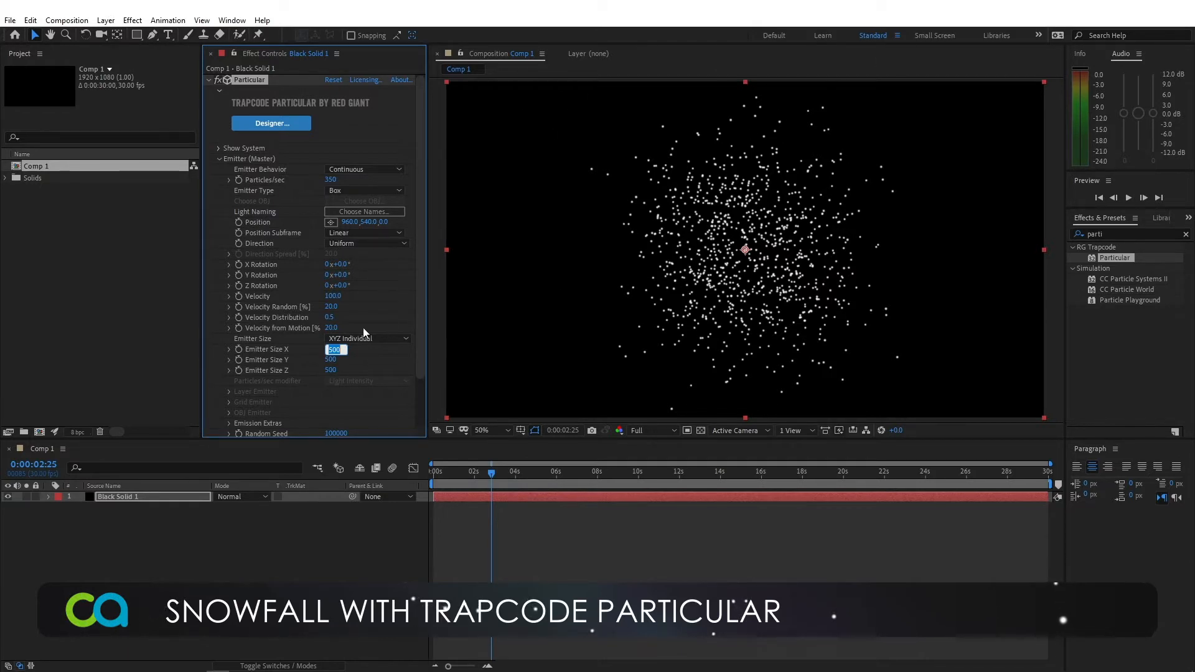
Set the emitter box size to X 2600, Y 100, Z 2100
text(2600)
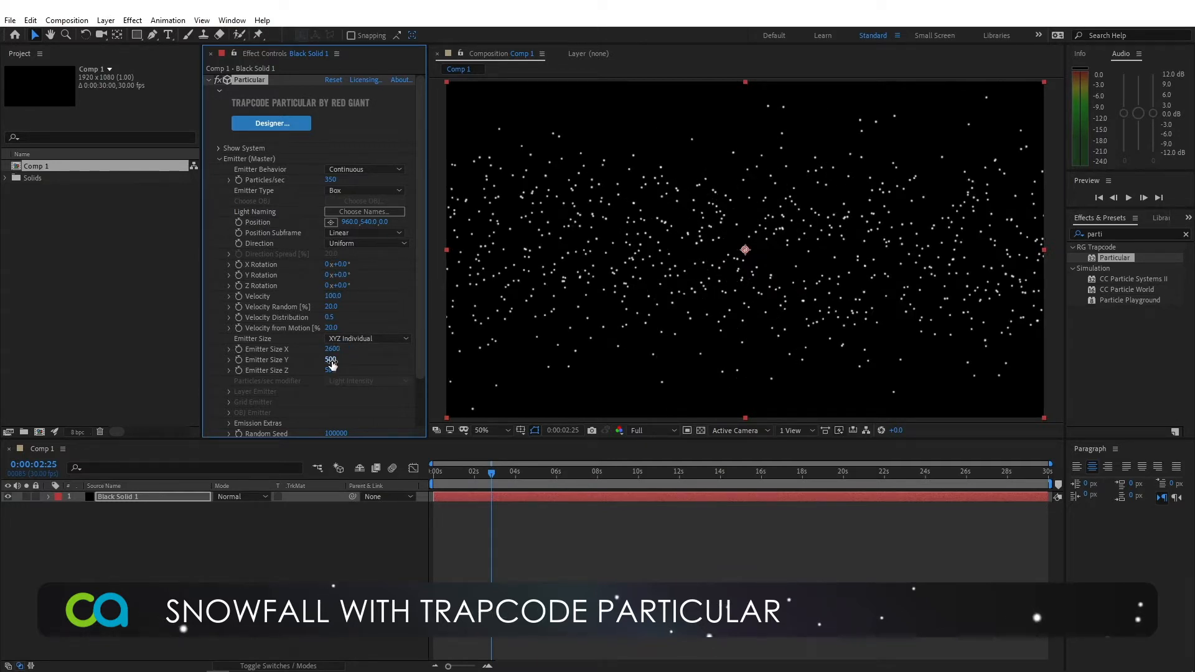
click(332, 359)
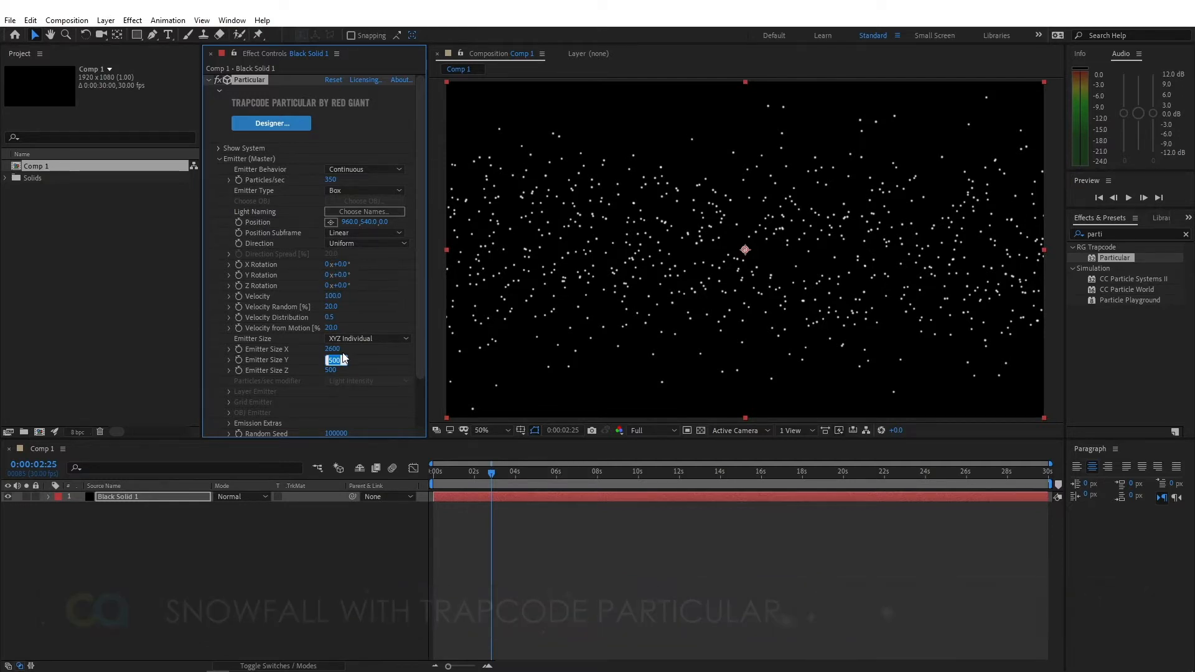
text(100)
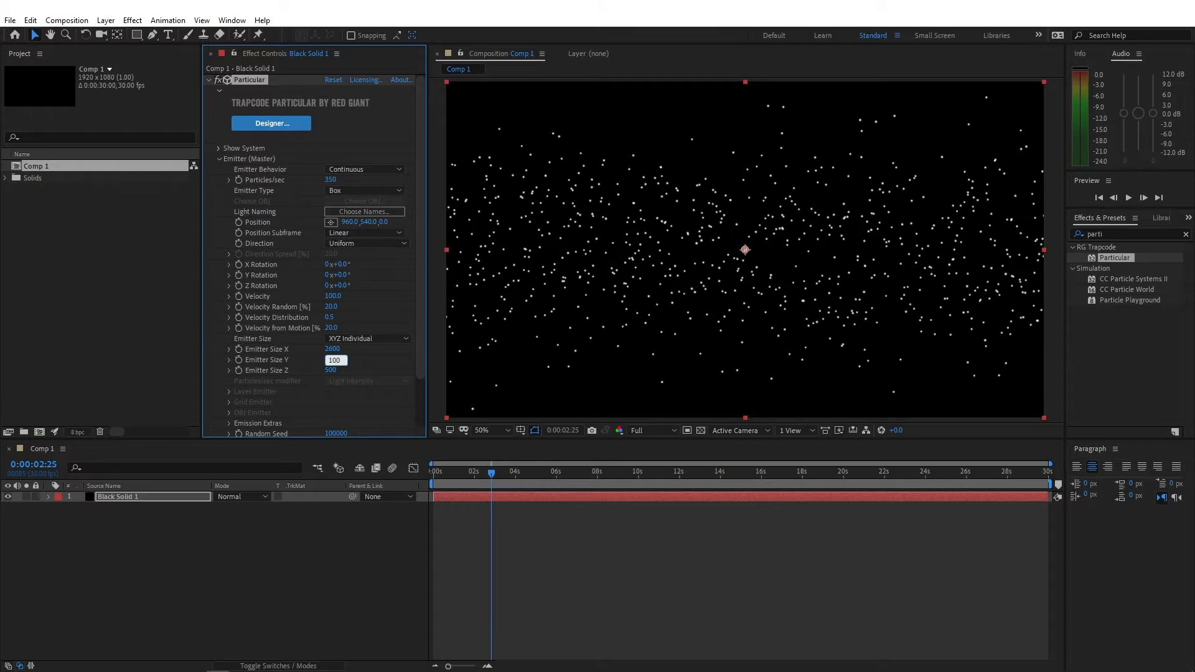
click(333, 370)
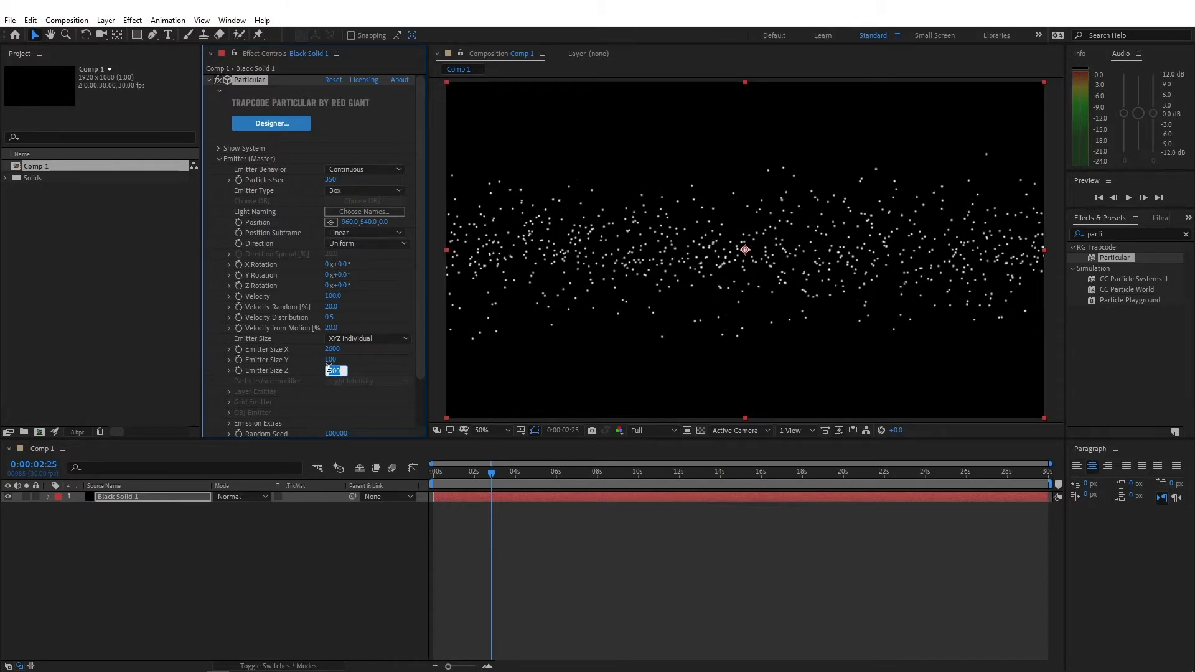
text(2100)
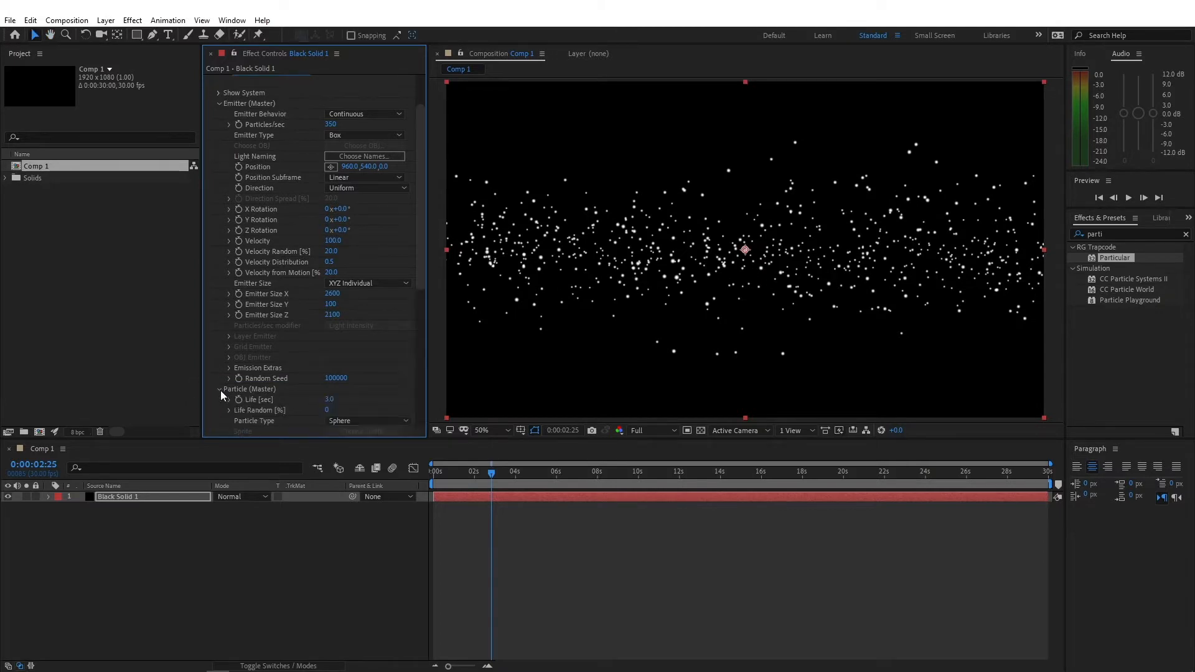
Set particle life to 6 seconds, type Cloudlet, size 2 with 100% size randomness
scroll(down, 3)
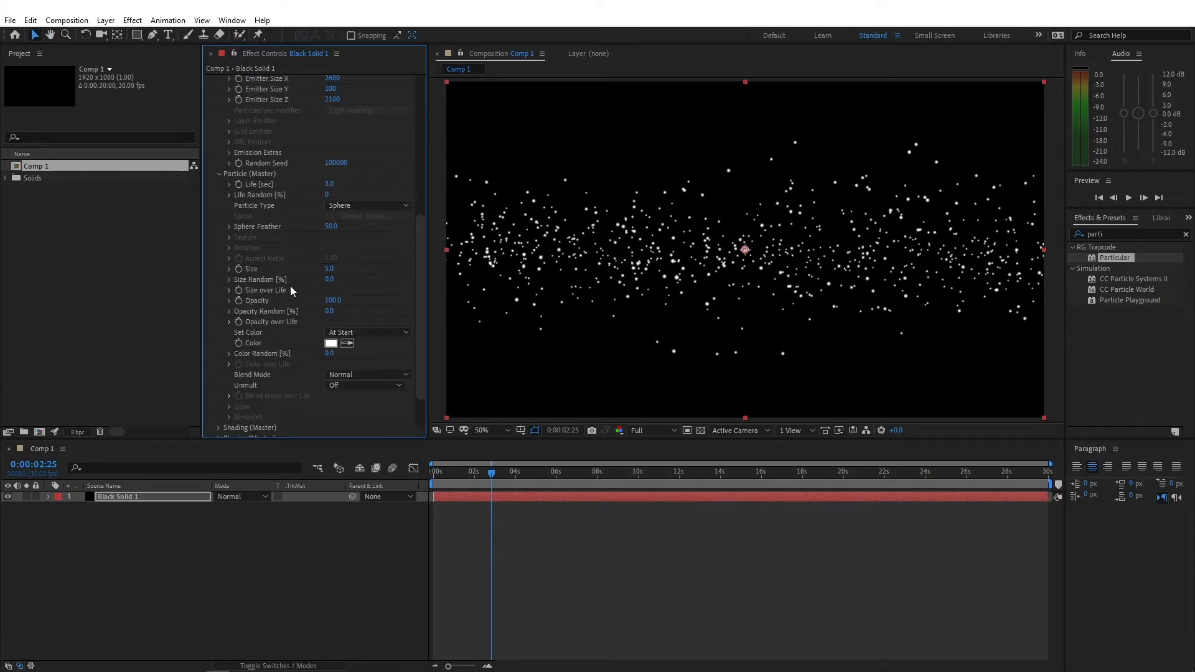
mouse_move(335, 189)
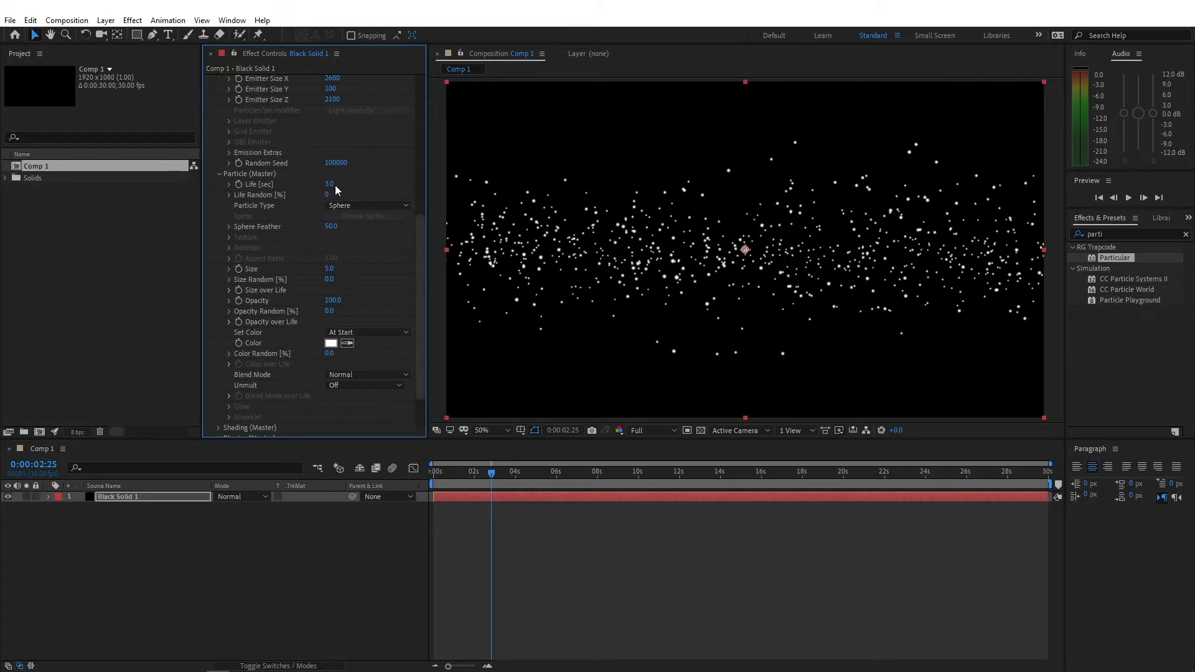
click(336, 184)
text(6)
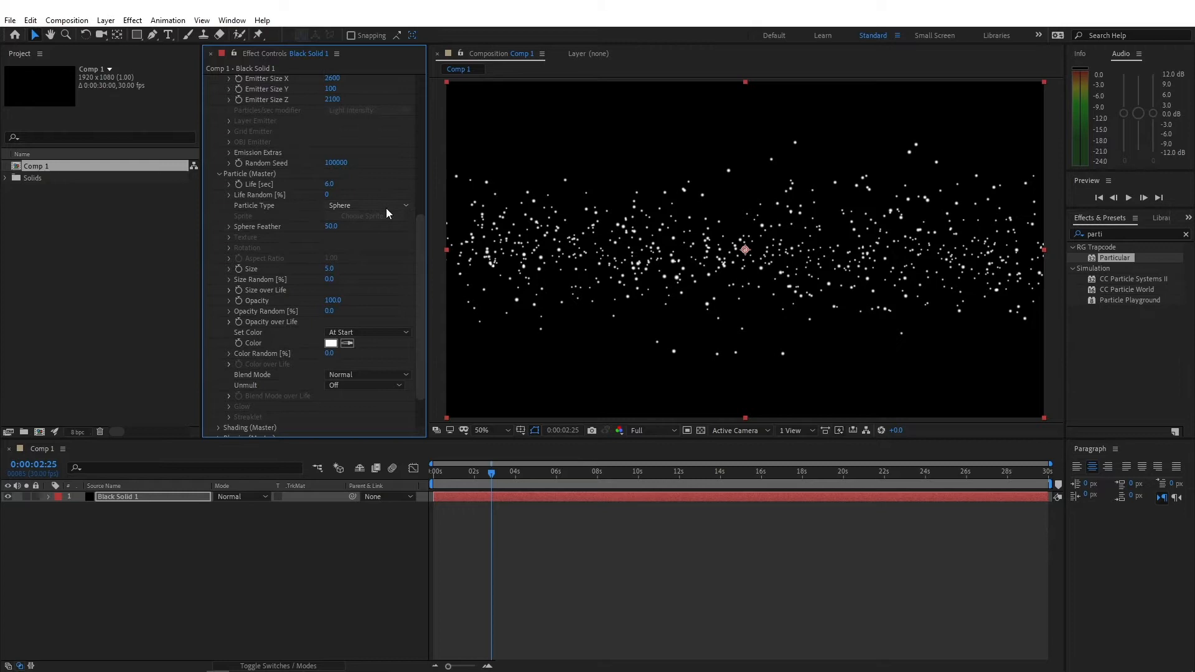
click(369, 205)
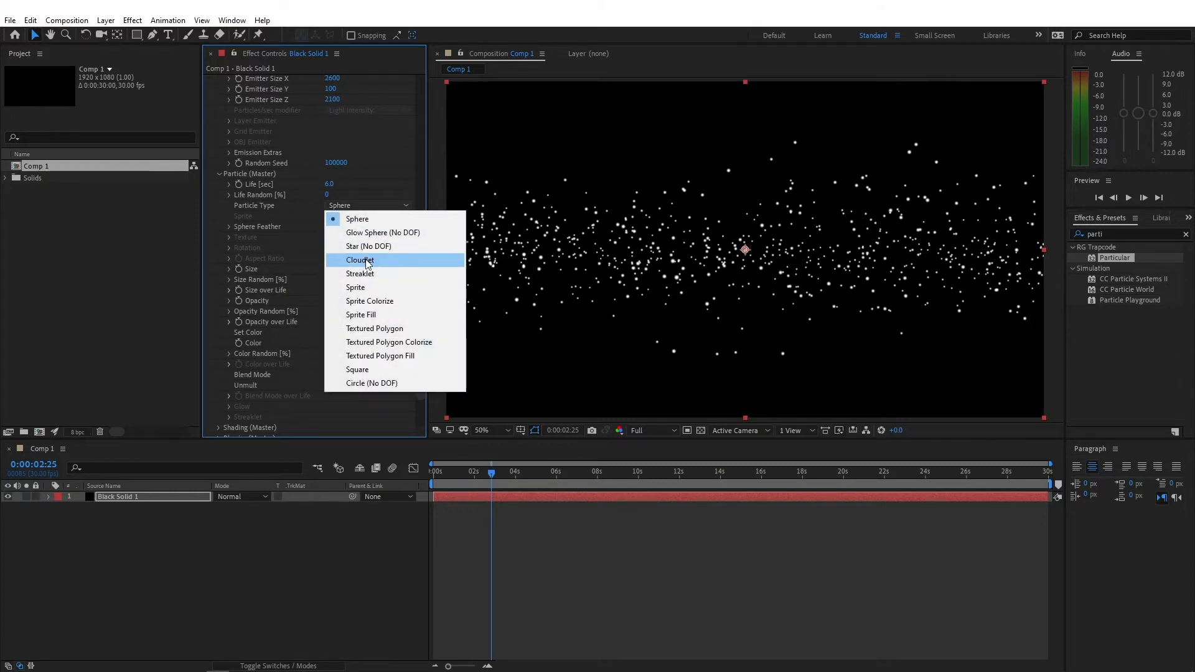
click(358, 260)
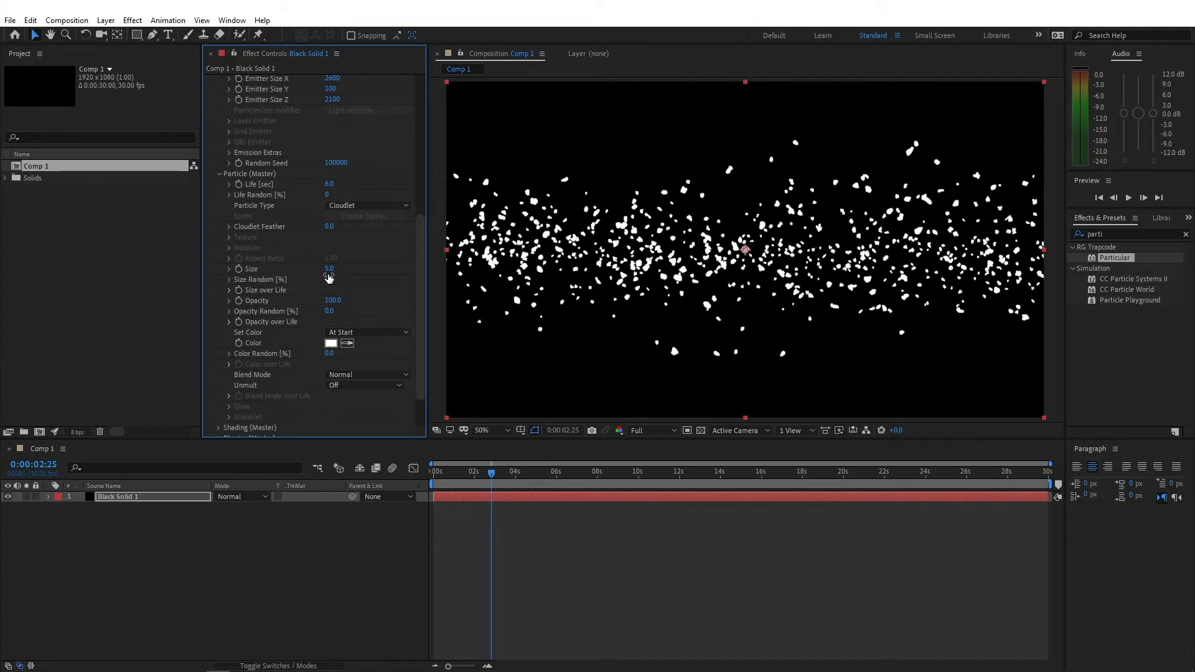
click(329, 269)
text(2)
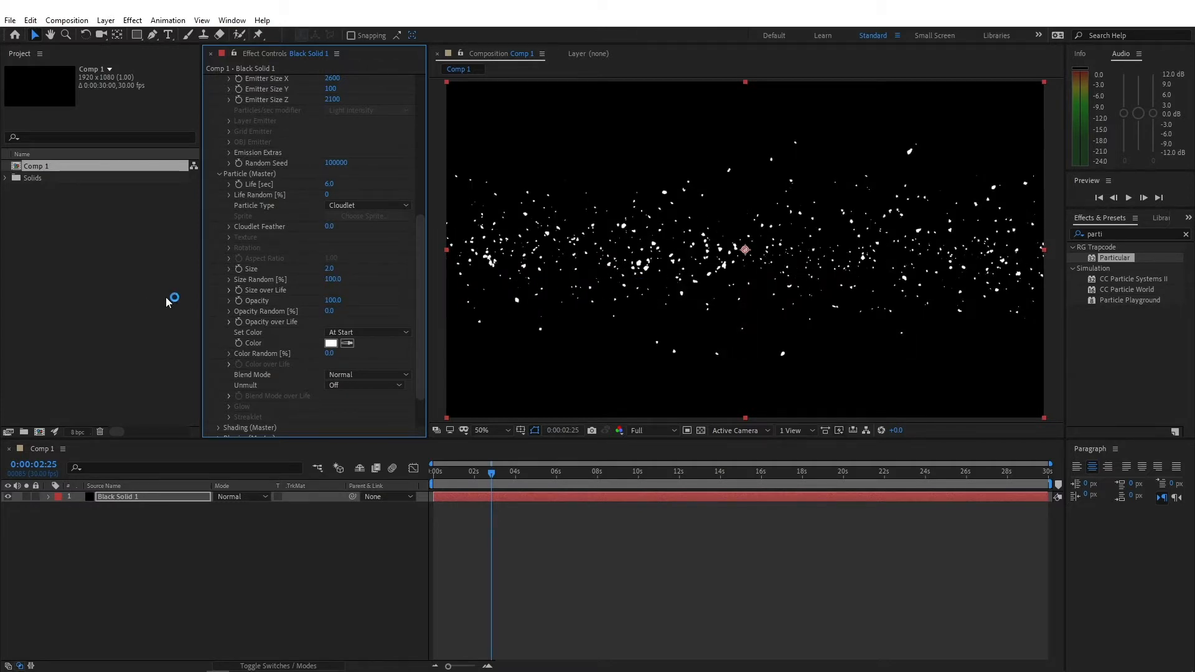
Give Size over Life a curve that shrinks particles at the end of their life
click(229, 290)
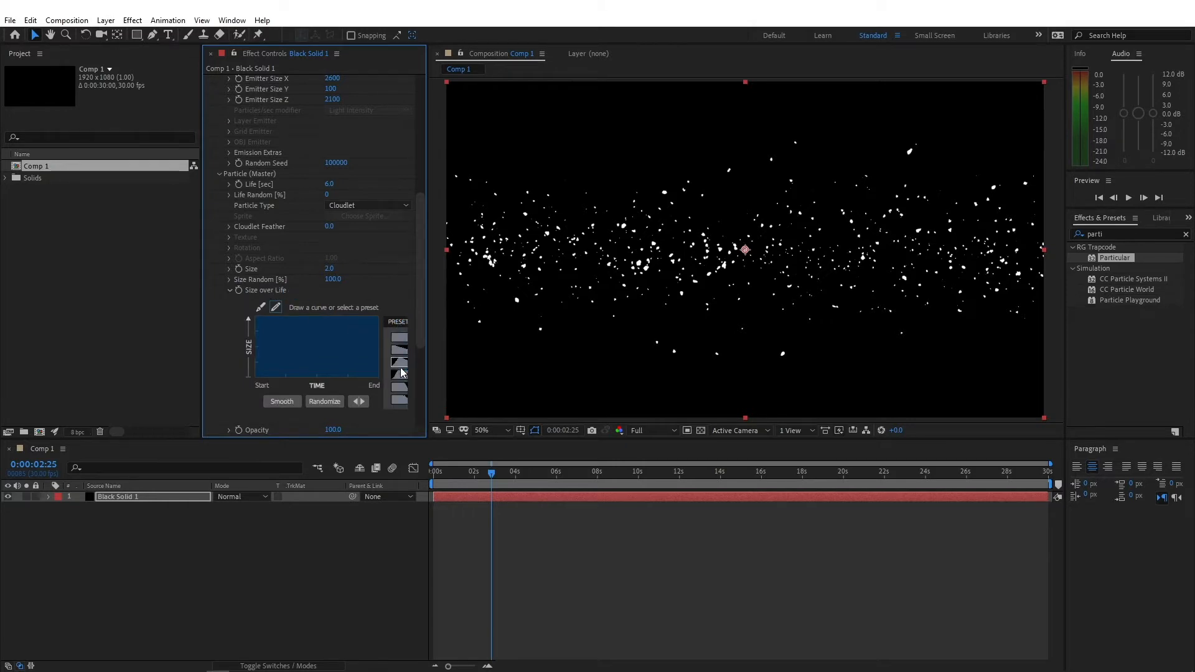
click(398, 364)
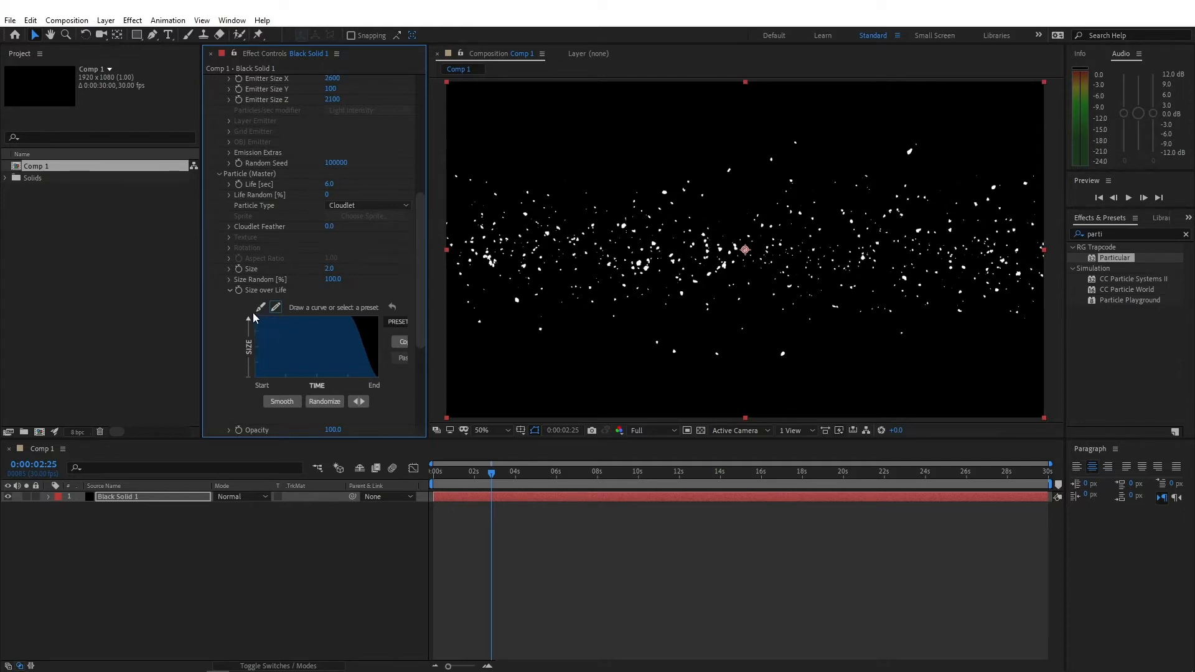
mouse_move(436, 260)
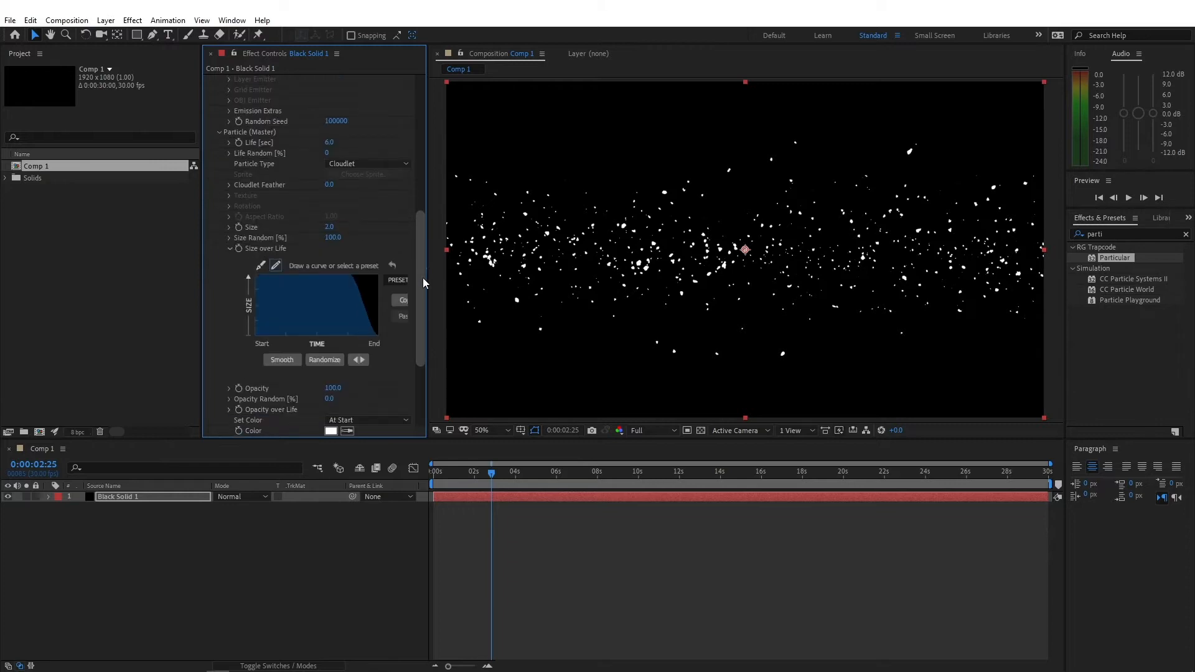
scroll(down, 3)
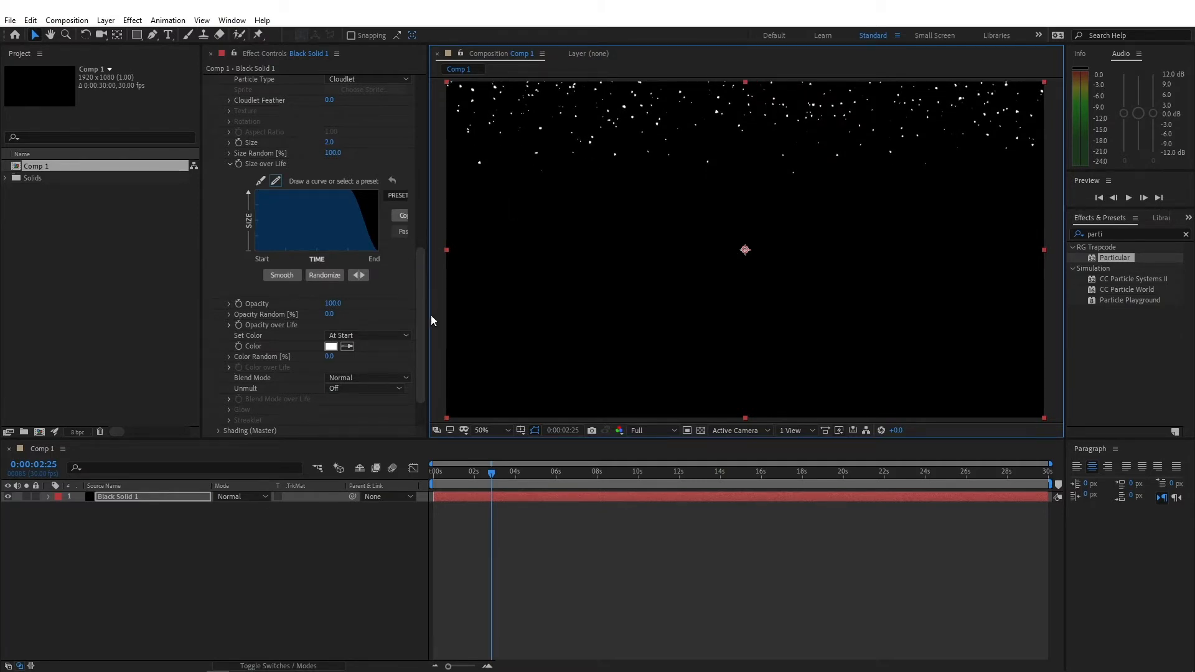
Set Physics Air Wind Y to 300 to push the particles downward
scroll(down, 3)
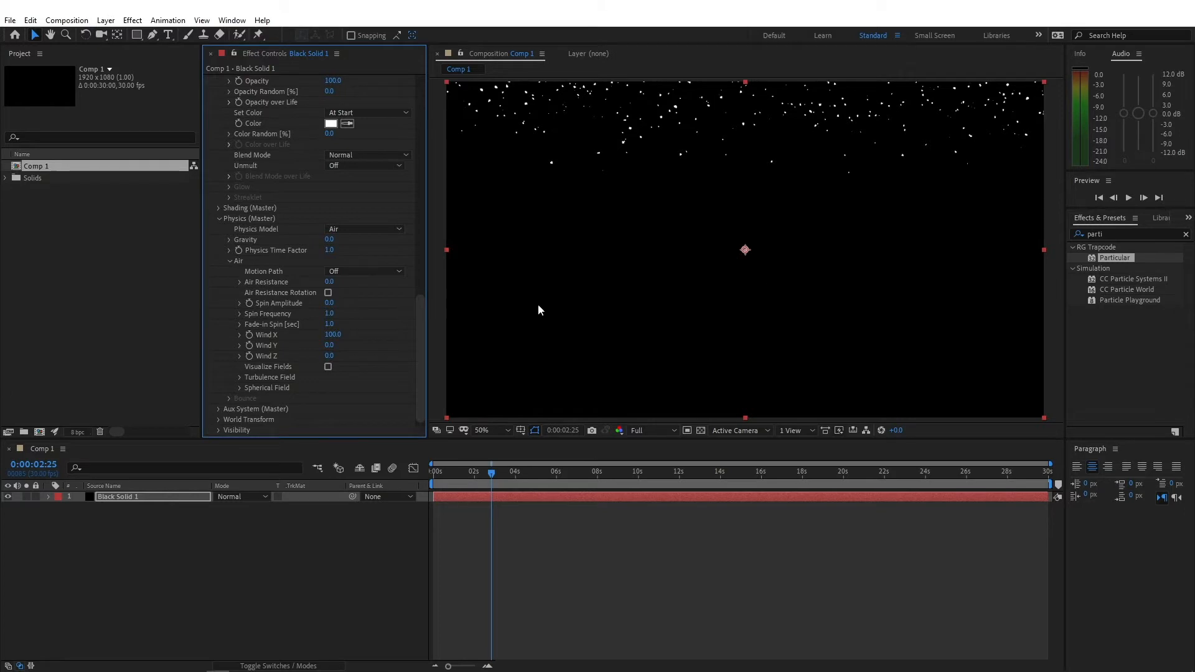
mouse_move(693, 230)
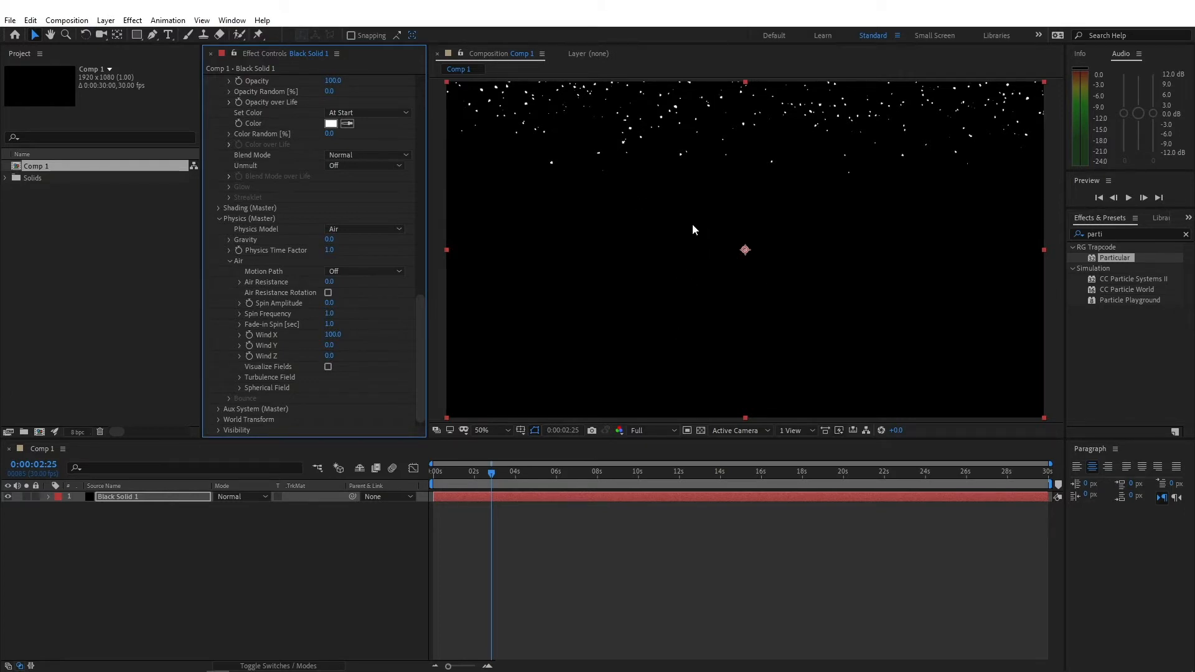
mouse_move(242, 349)
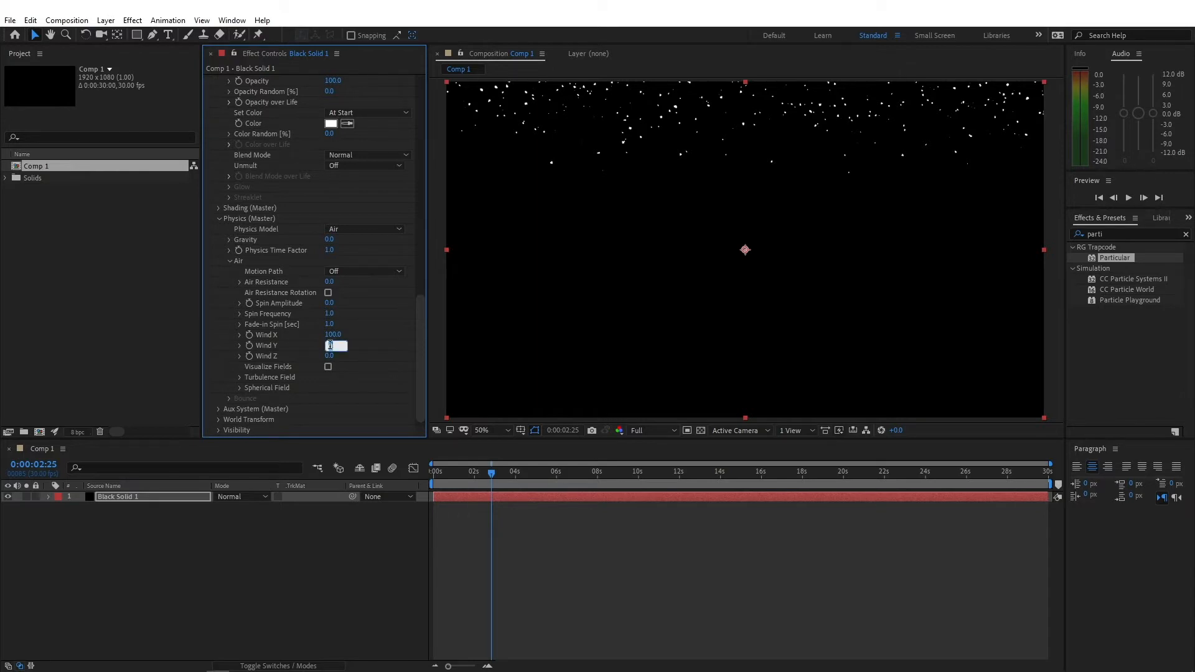
text(300)
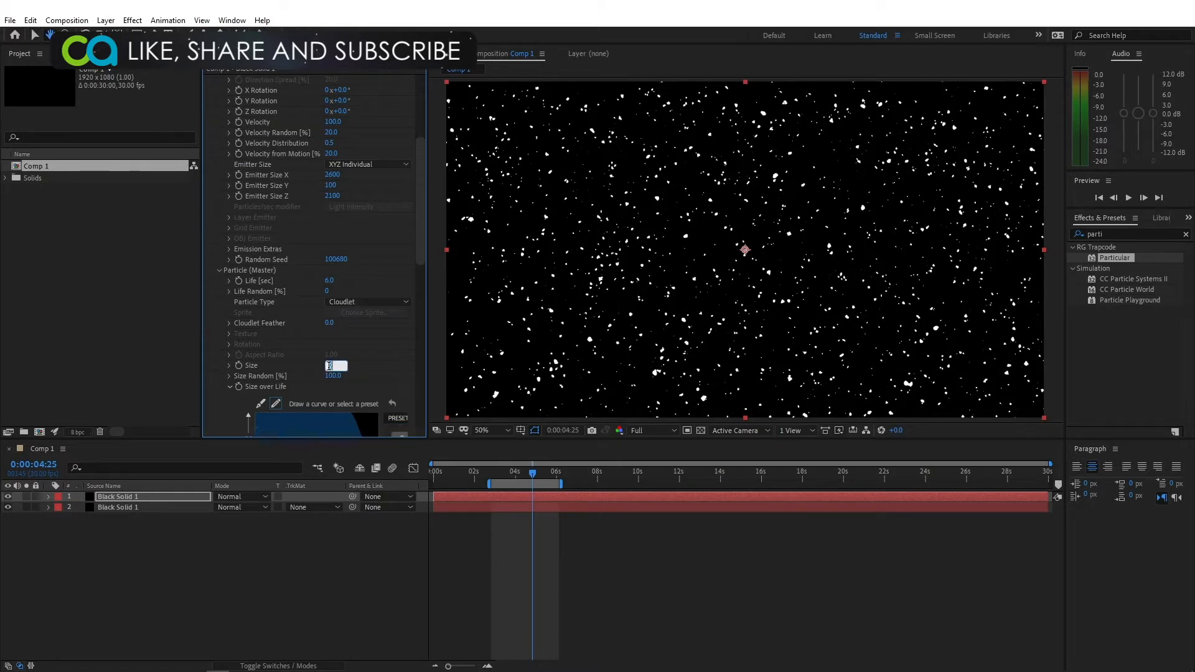
Set the duplicated snow layer's particle size to 1.0 and edit its Wind X
text(1.0)
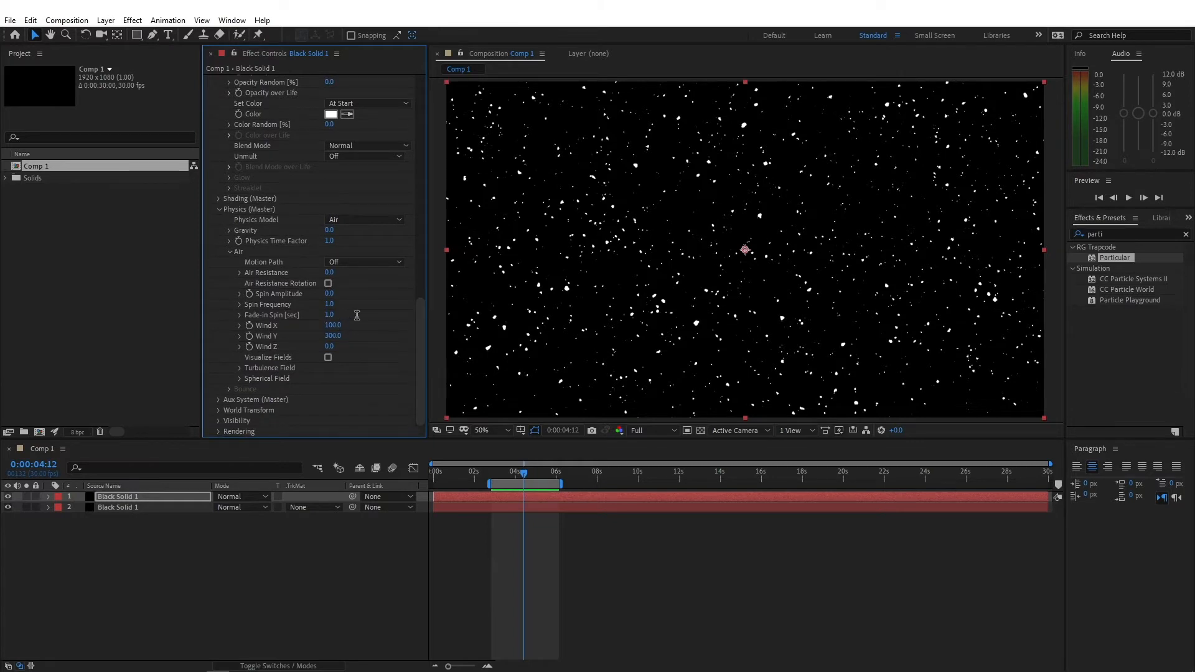
double_click(332, 325)
text(0)
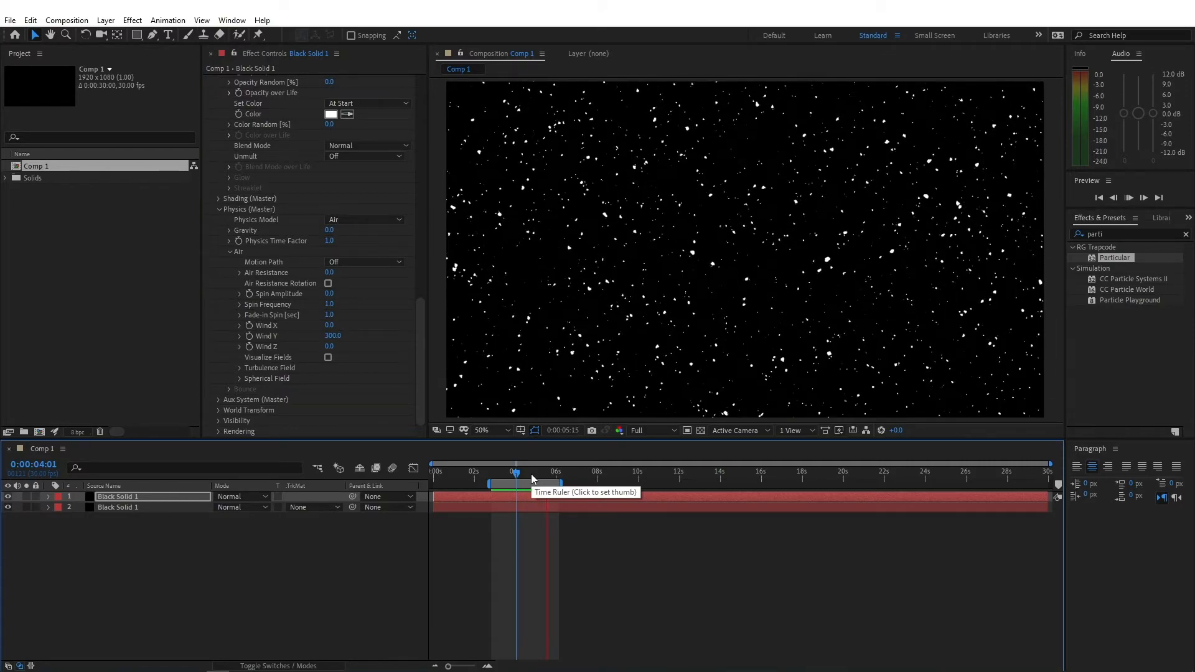
Jump to another moment on the time ruler to preview the straight snowfall
click(66, 20)
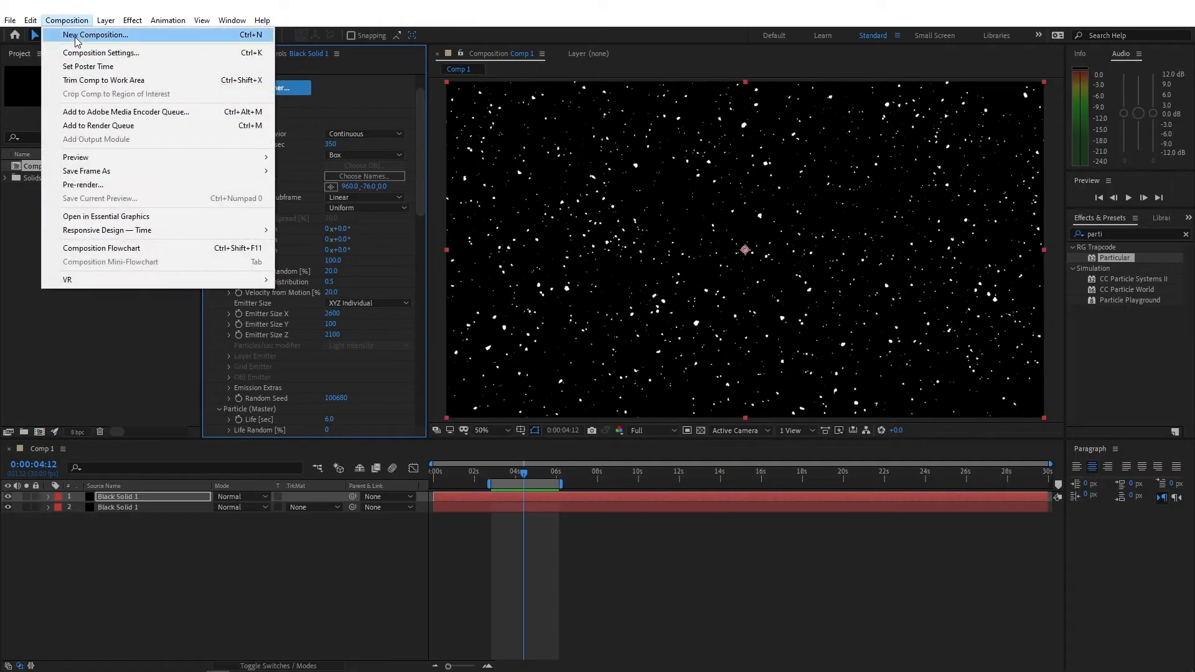
Create a 400x400 composition named Snowflake Precomp
click(95, 35)
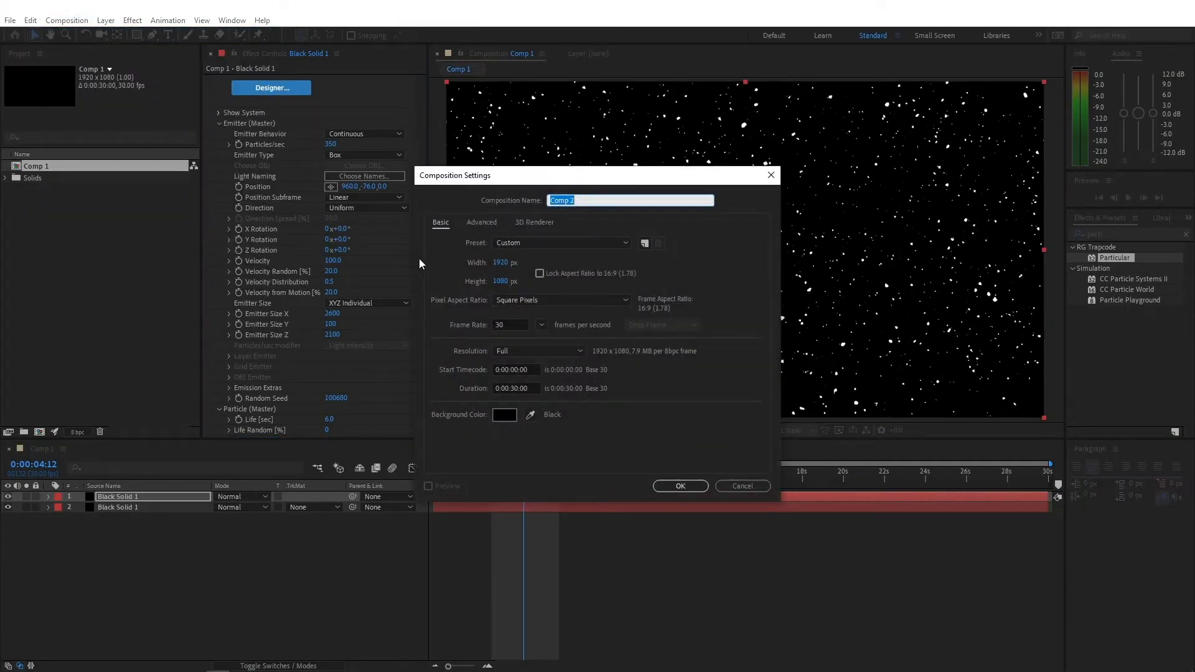
text(Snowflake Prec)
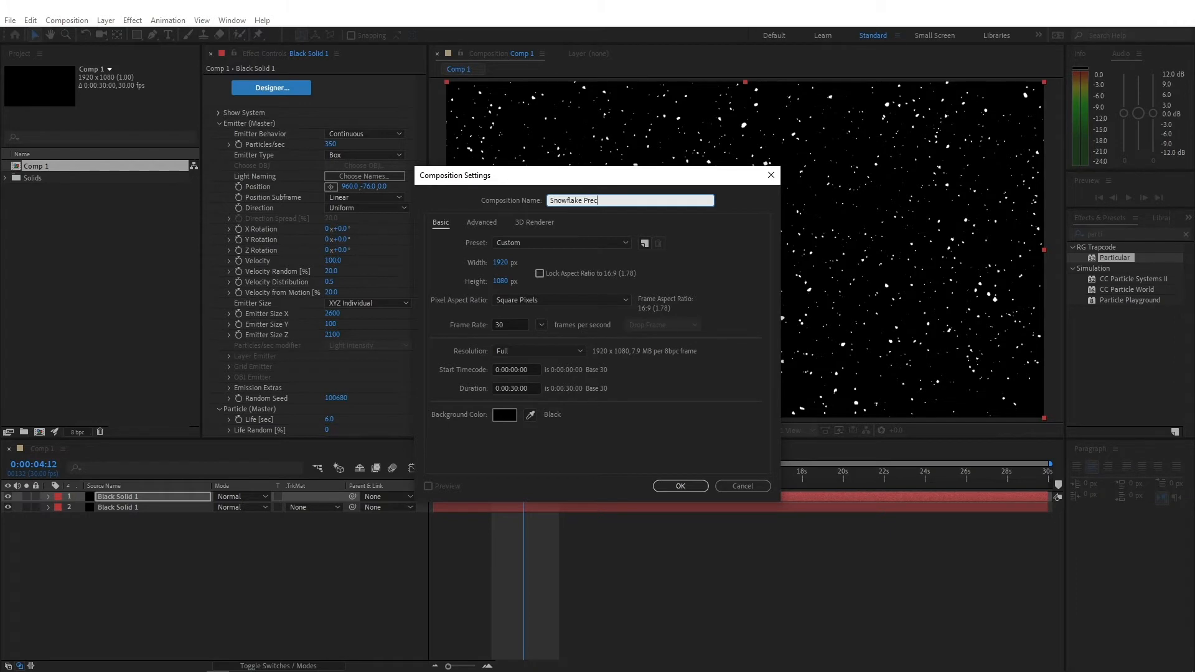
text(omp)
click(509, 280)
text(4)
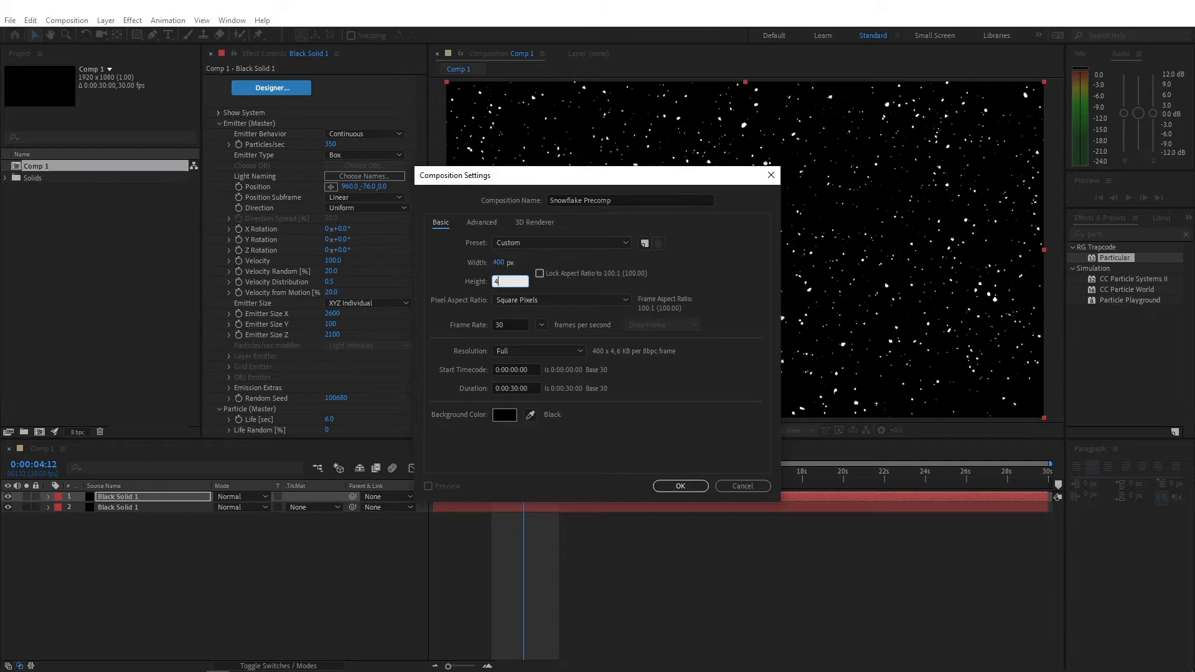
text(00)
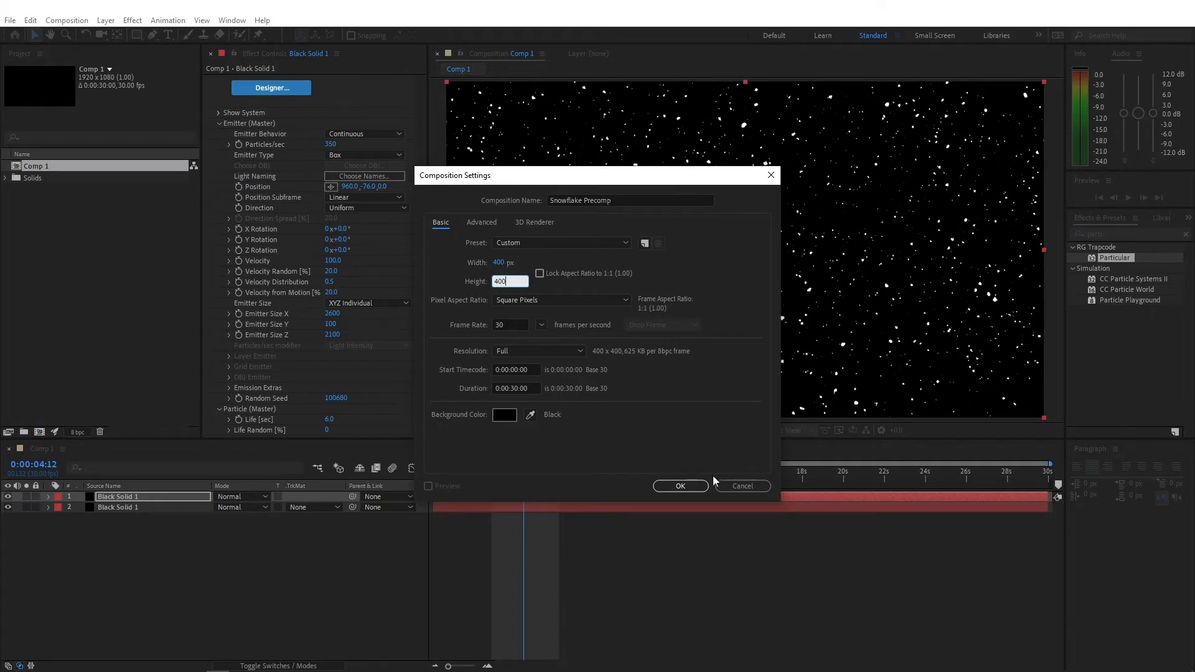
click(679, 485)
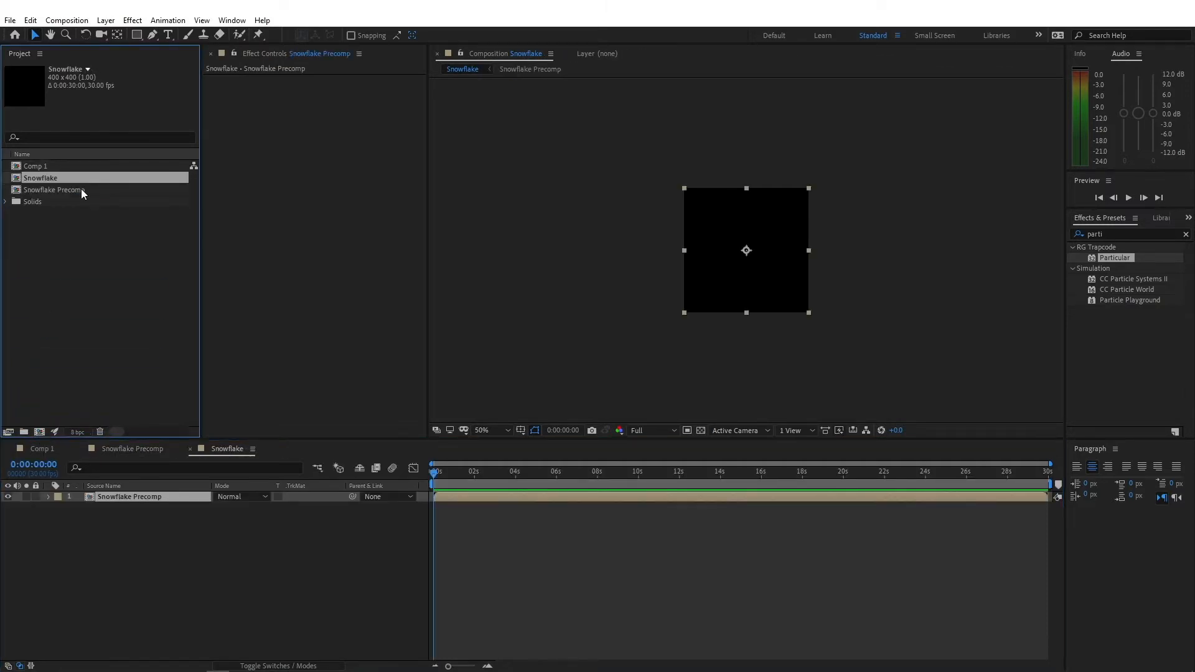
Open Snowflake Precomp and draw a thin white spike shape with the Pen tool
double_click(55, 190)
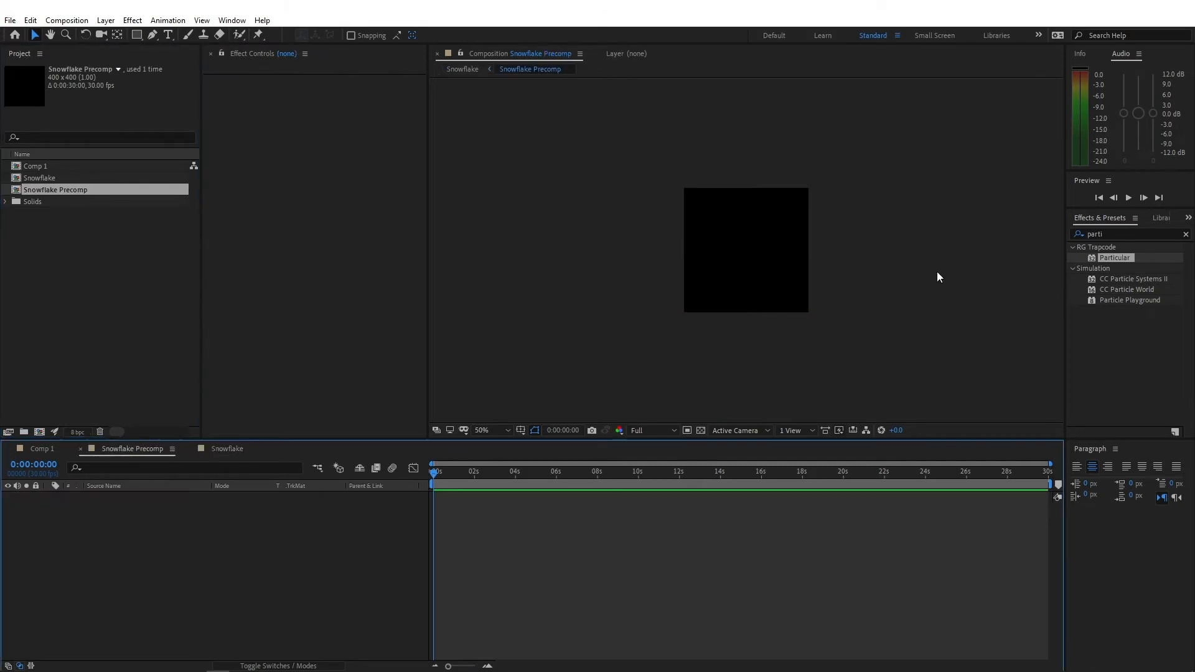
mouse_move(729, 302)
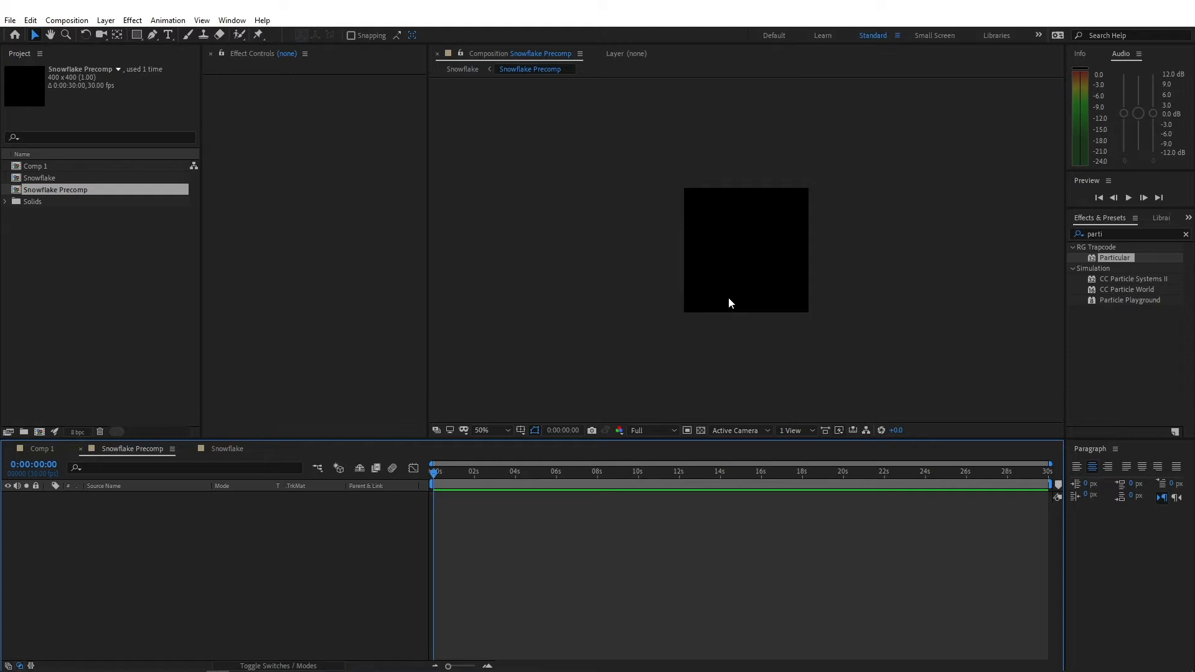
mouse_move(783, 278)
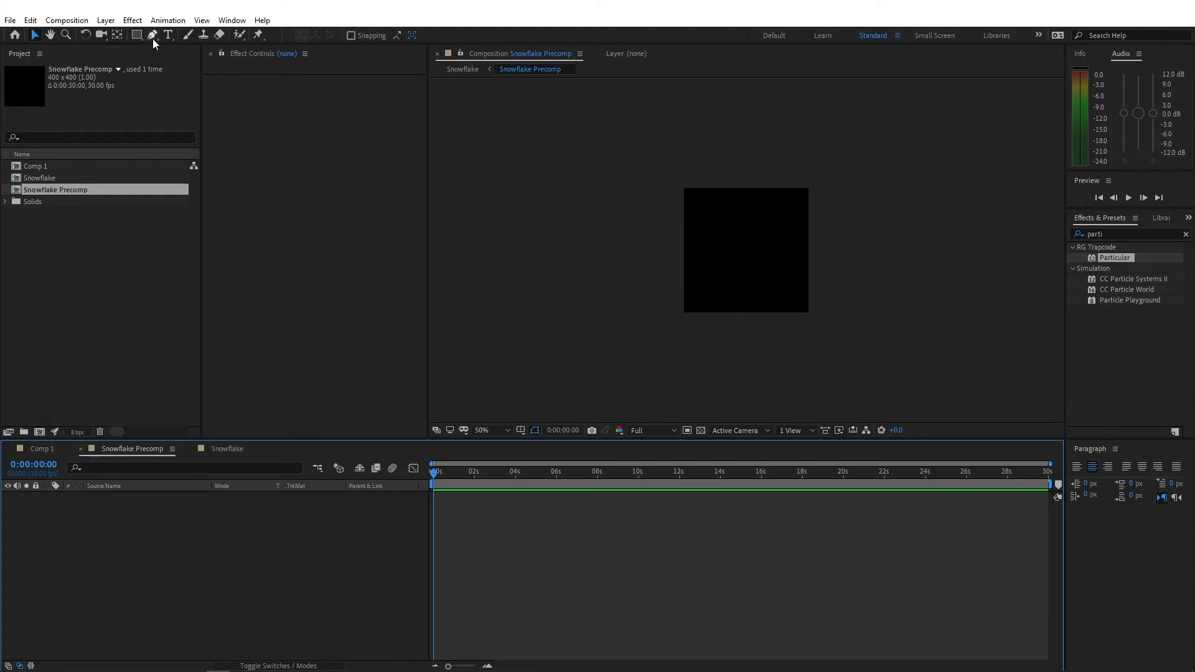
click(152, 35)
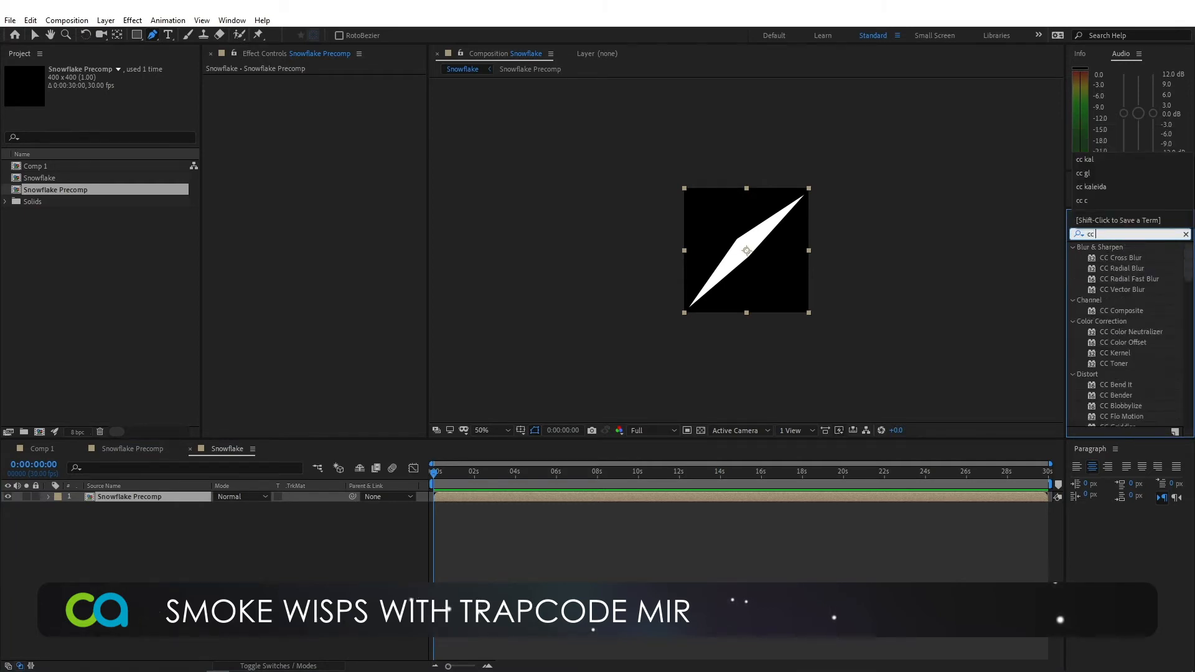
Set CC Kaleida Size to 100 and Mirroring to Starlish
text(ka)
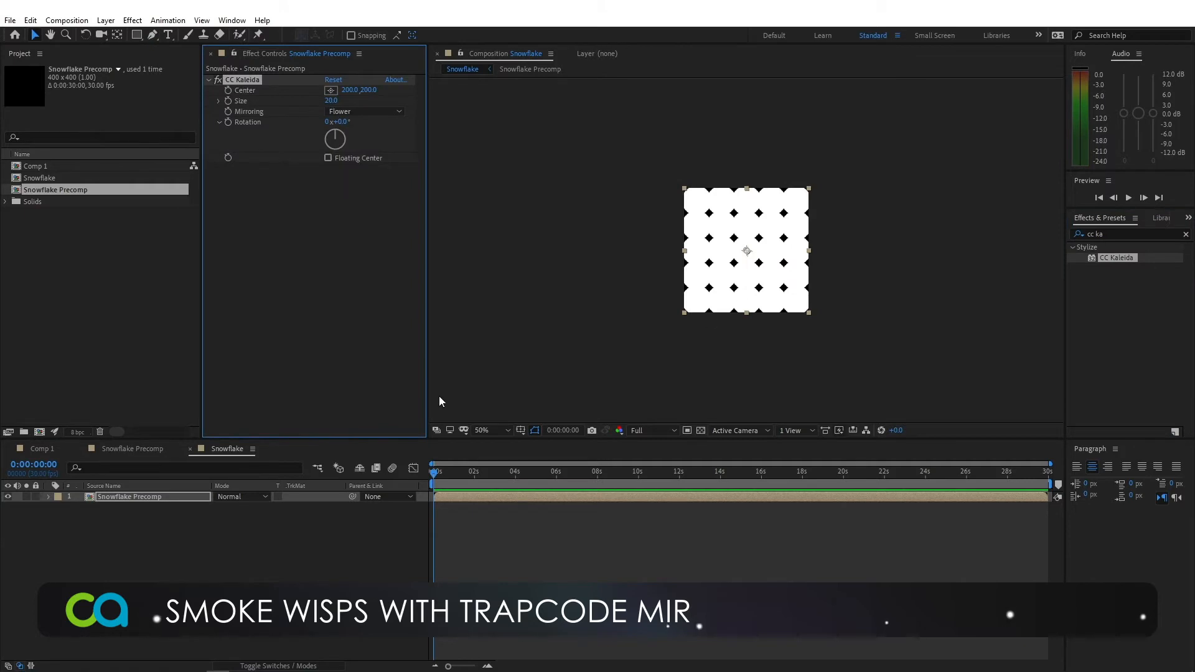
mouse_move(732, 238)
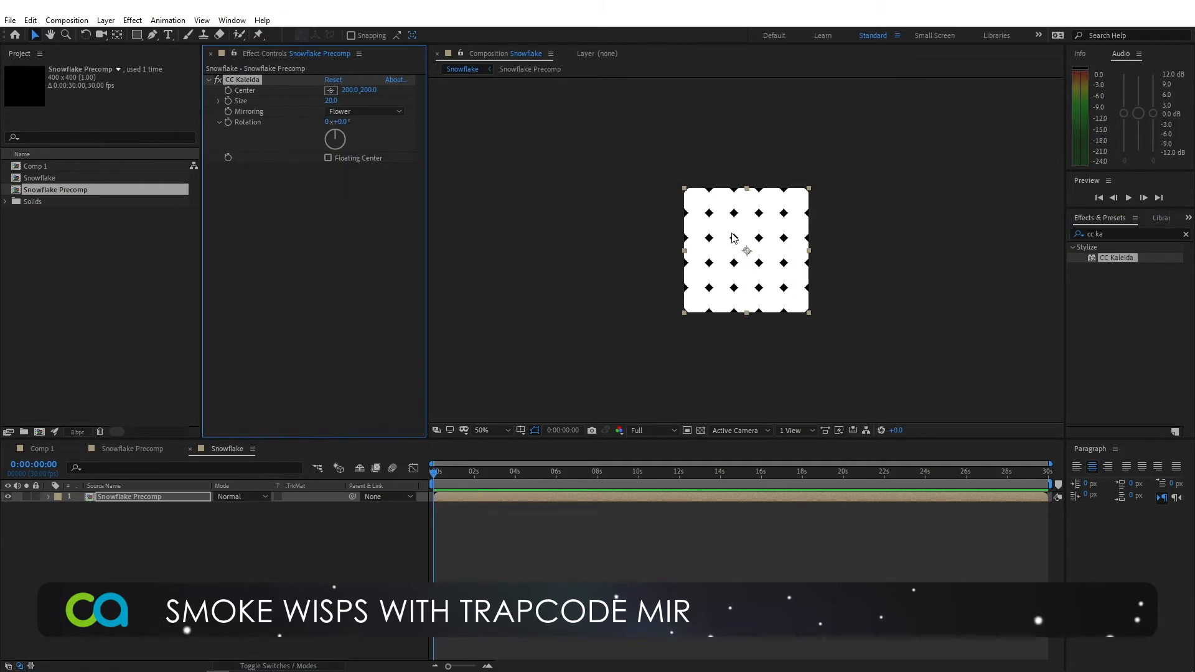
click(331, 101)
text(100)
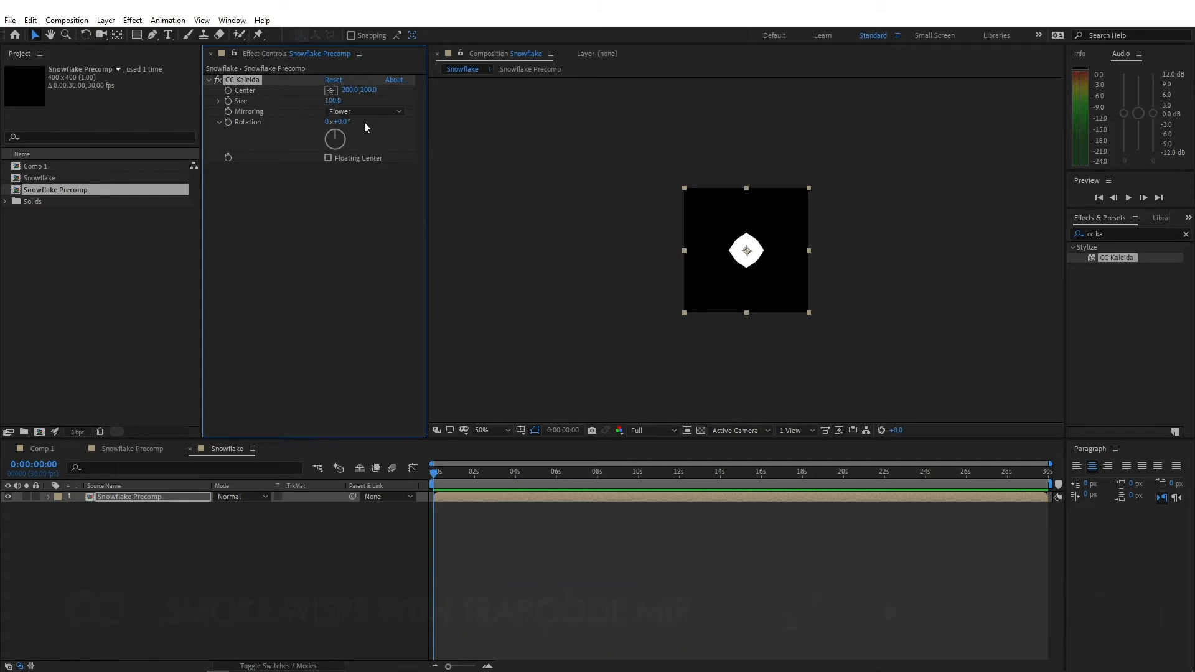
click(364, 111)
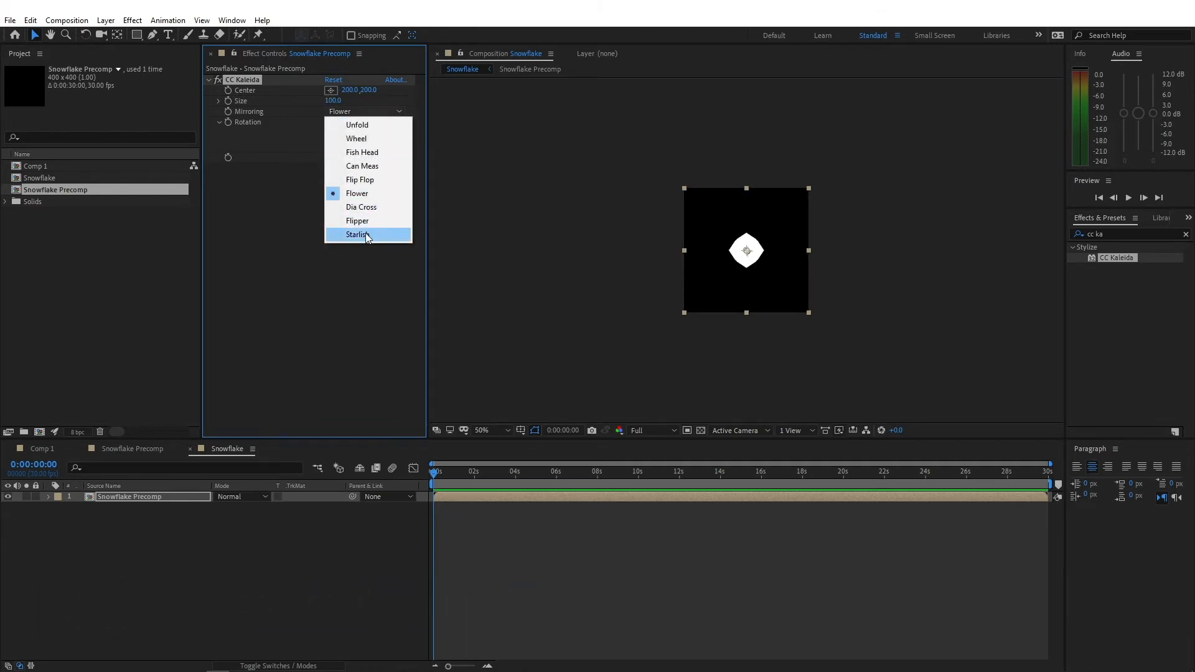
click(358, 234)
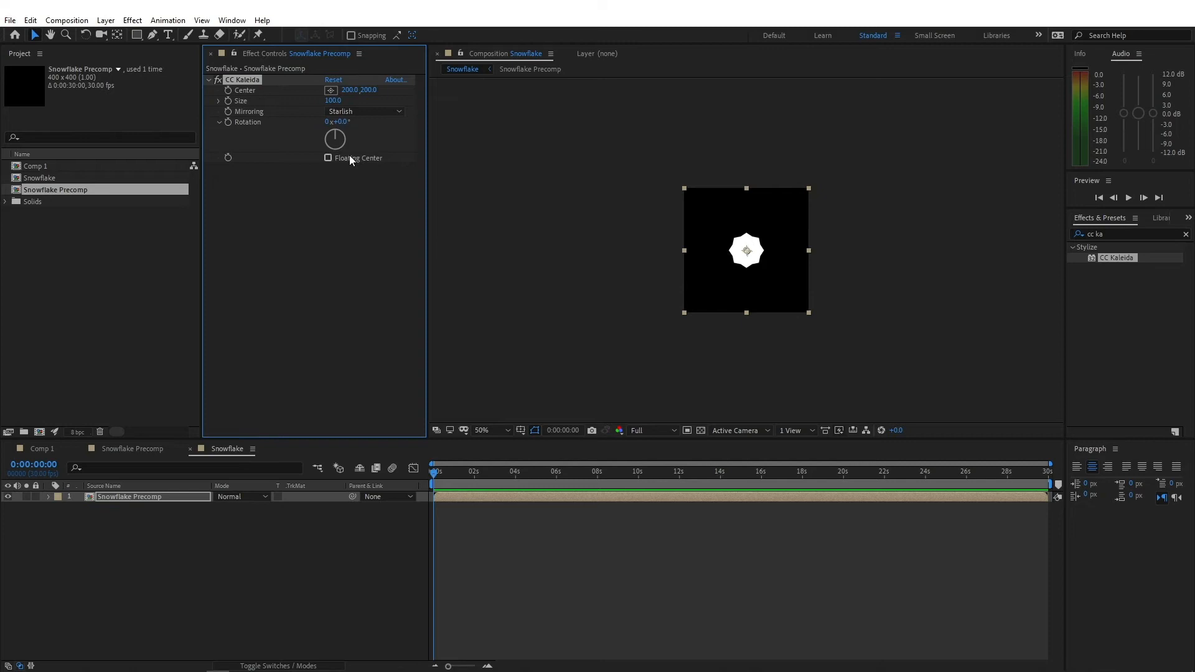
mouse_move(232, 129)
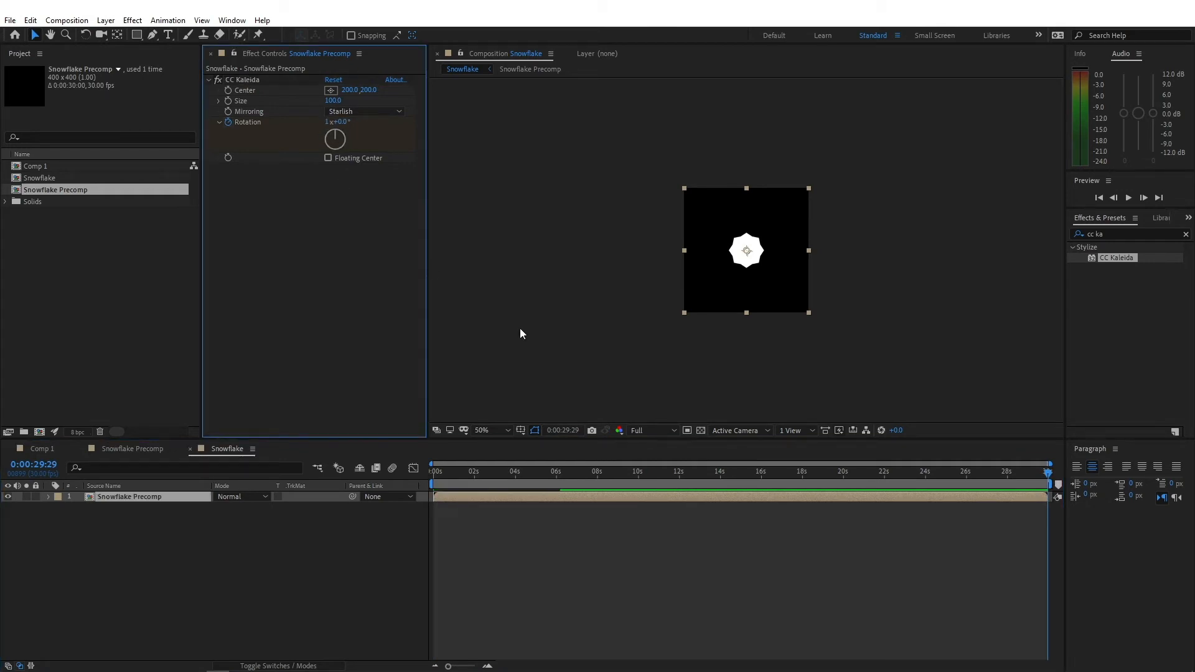
Move along the timeline to animate CC Kaleida Rotation into a multi-pointed white snowflake
click(597, 473)
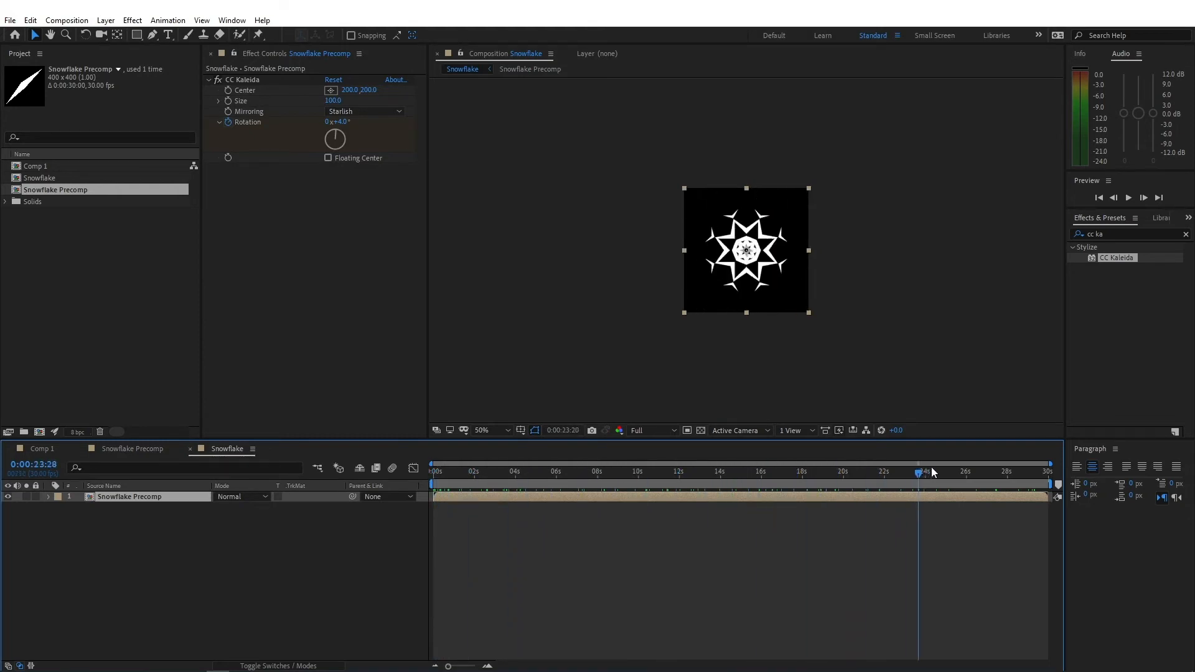
Check the snowflake at a couple of frames, then pick the Ellipse tool for the white circle
click(590, 473)
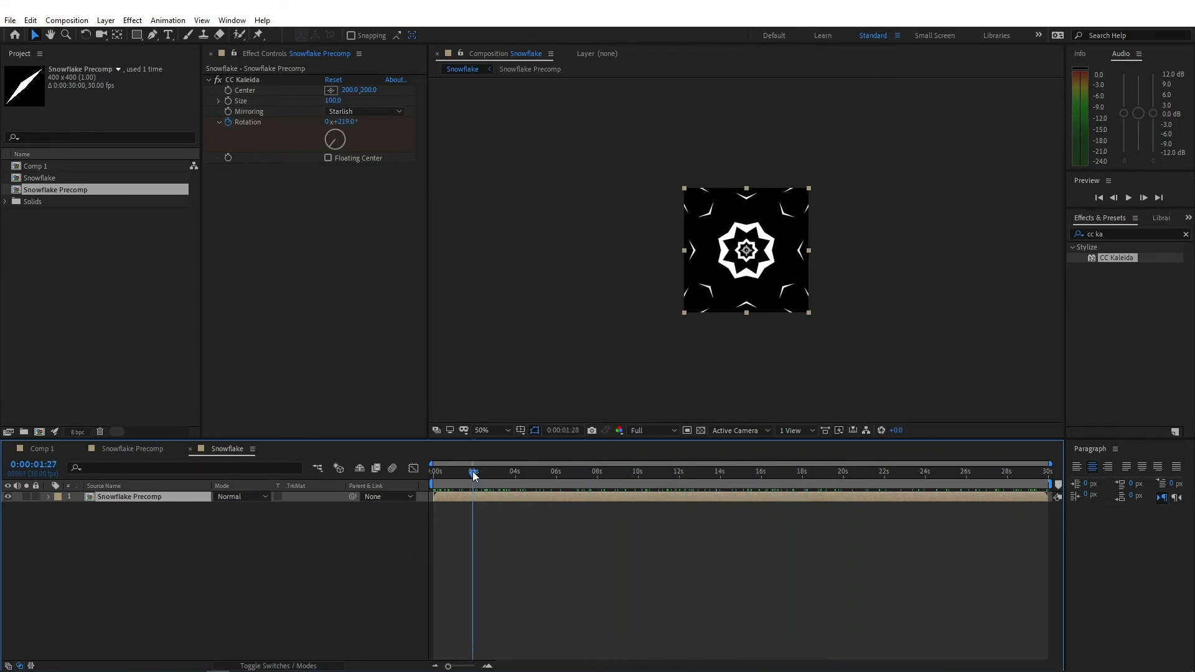
click(462, 470)
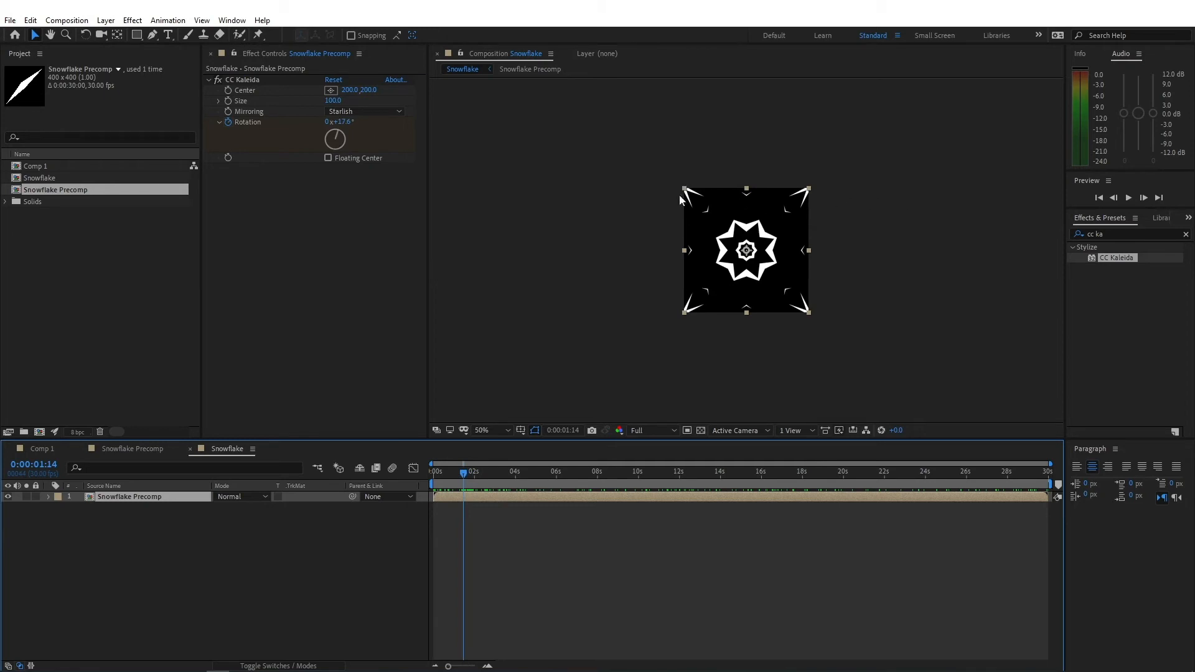
click(135, 35)
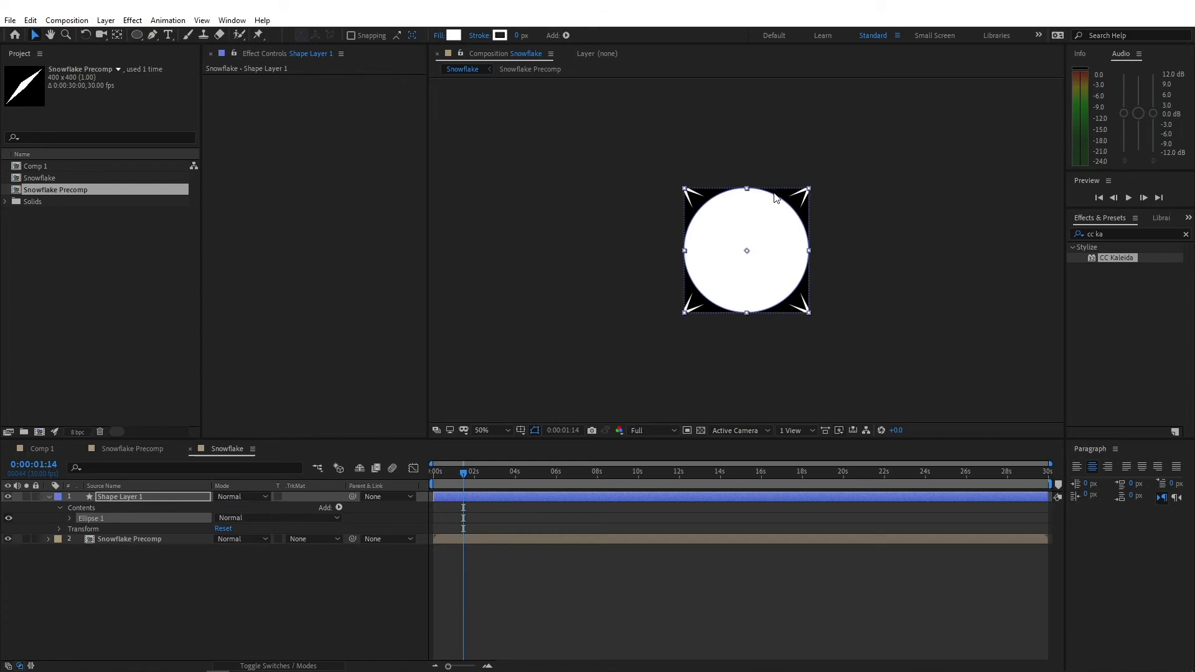
mouse_move(417, 434)
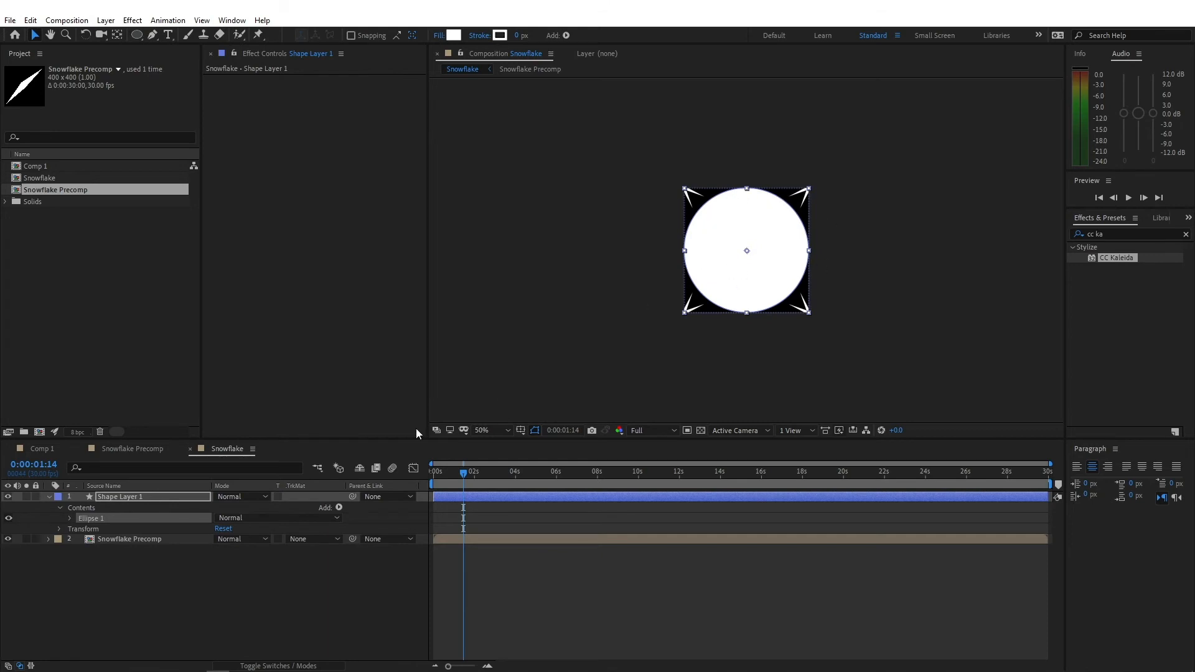
mouse_move(711, 217)
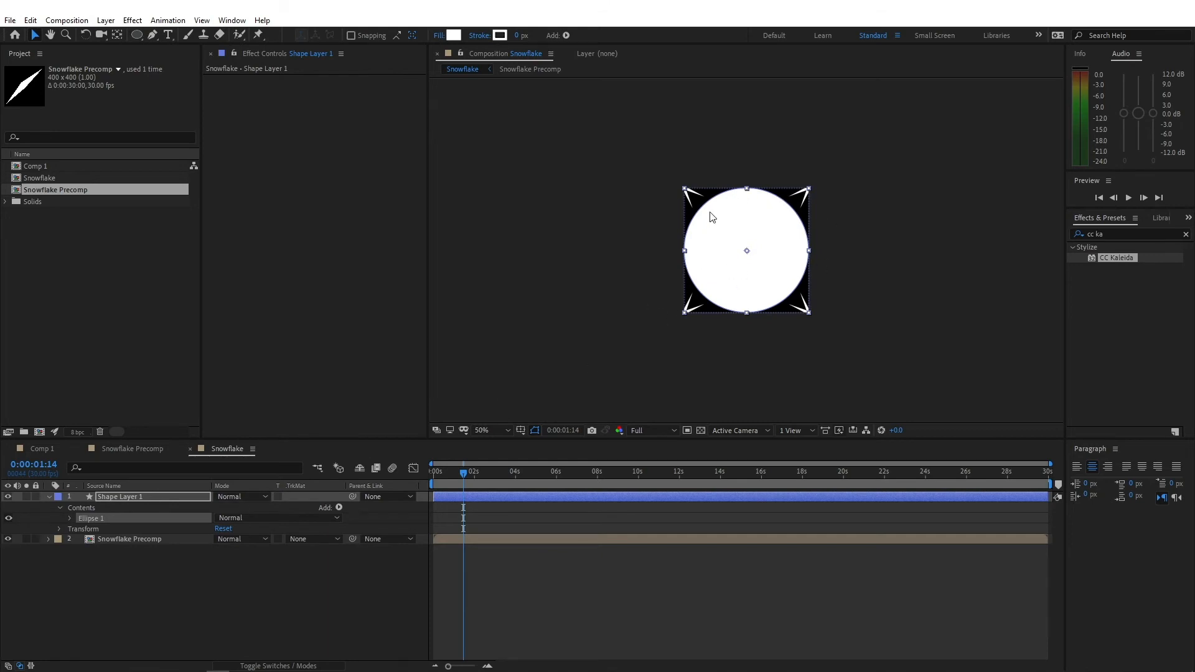
mouse_move(633, 218)
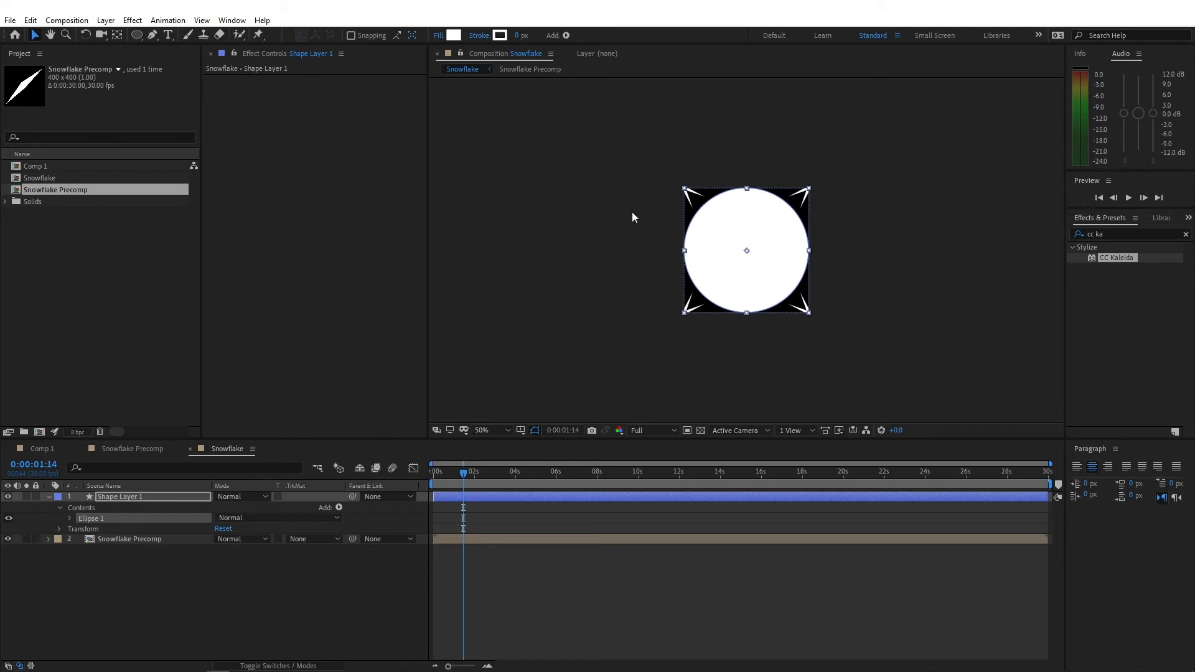
mouse_move(707, 263)
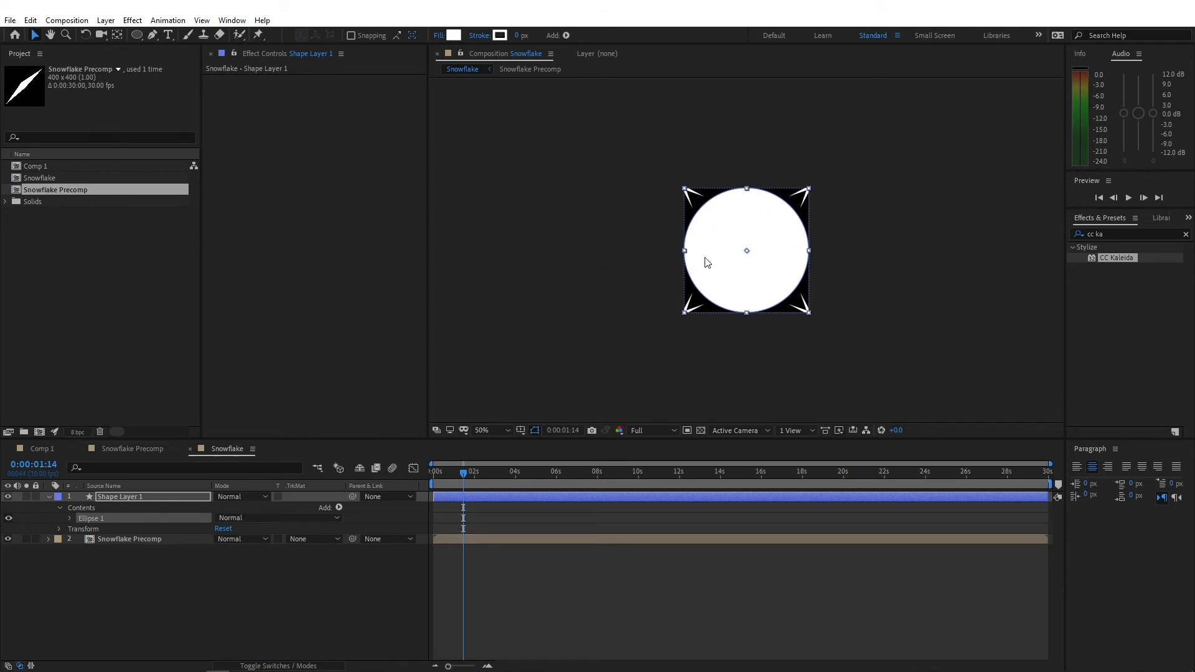
mouse_move(733, 254)
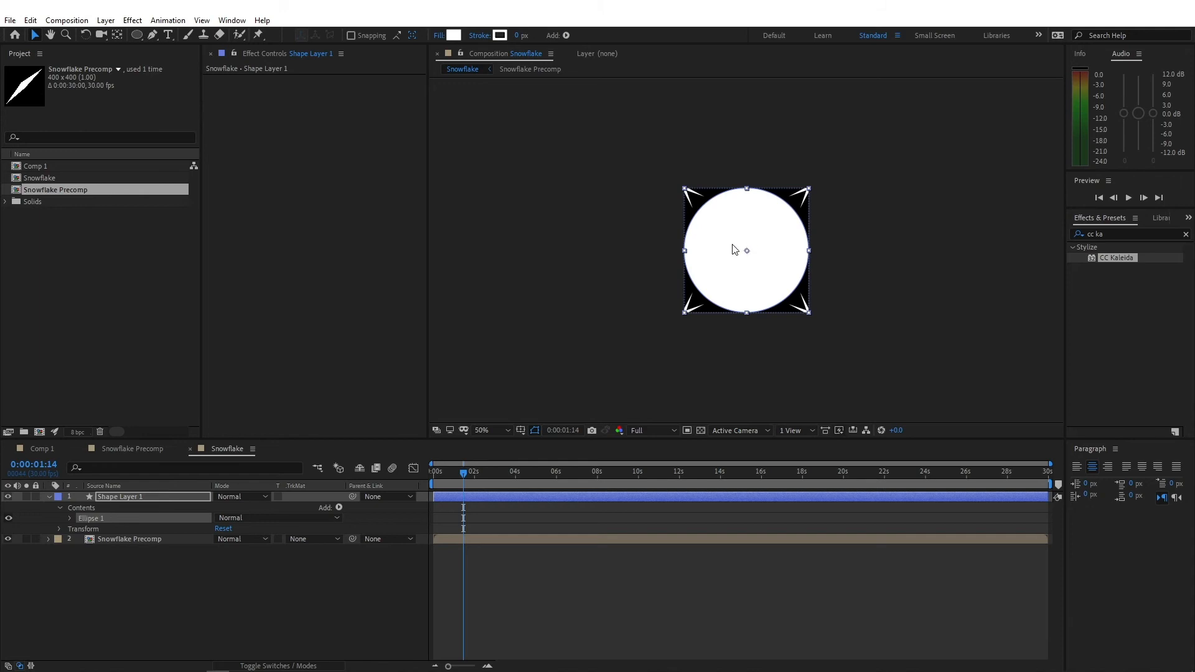
Switch to Comp 1 showing the black solid with Trapcode Particular snow
click(129, 539)
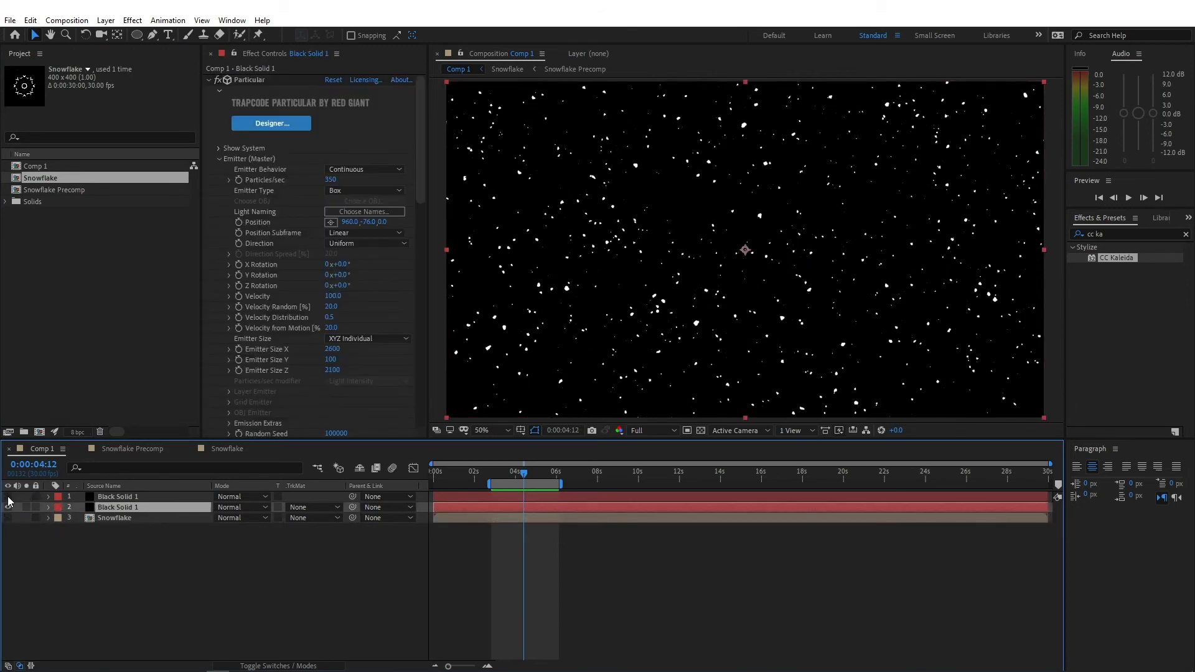
Set Particle Type to Sprite, Texture Layer to Snowflake, Time Sampling to Random - Still Frame
click(368, 256)
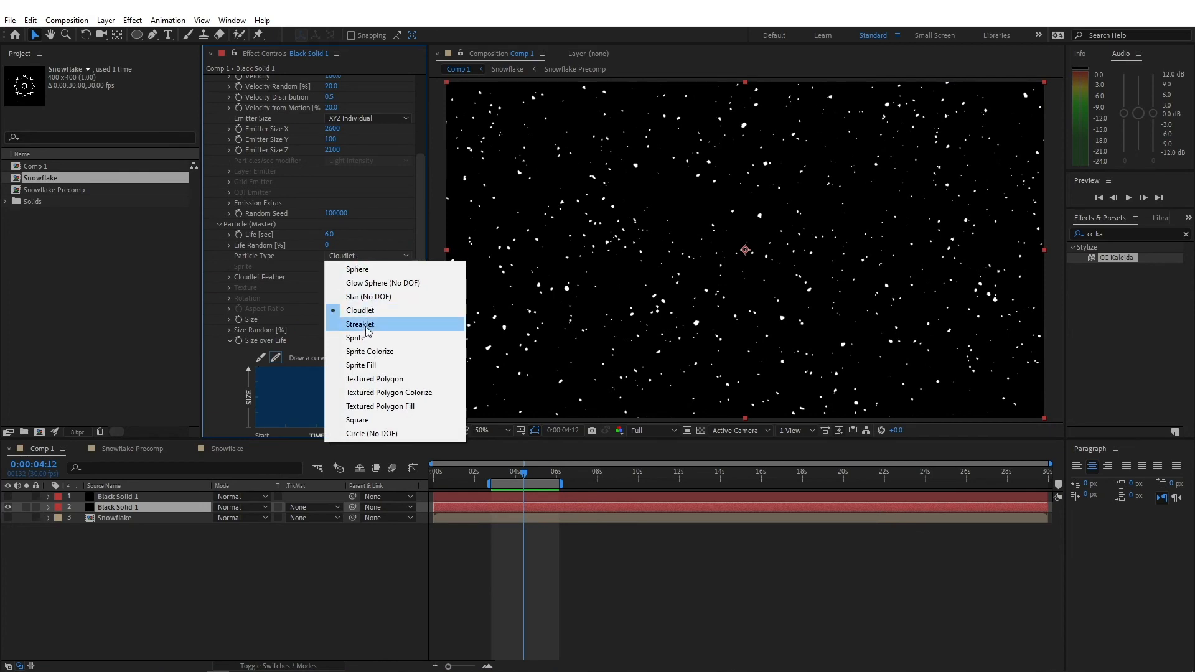
click(355, 337)
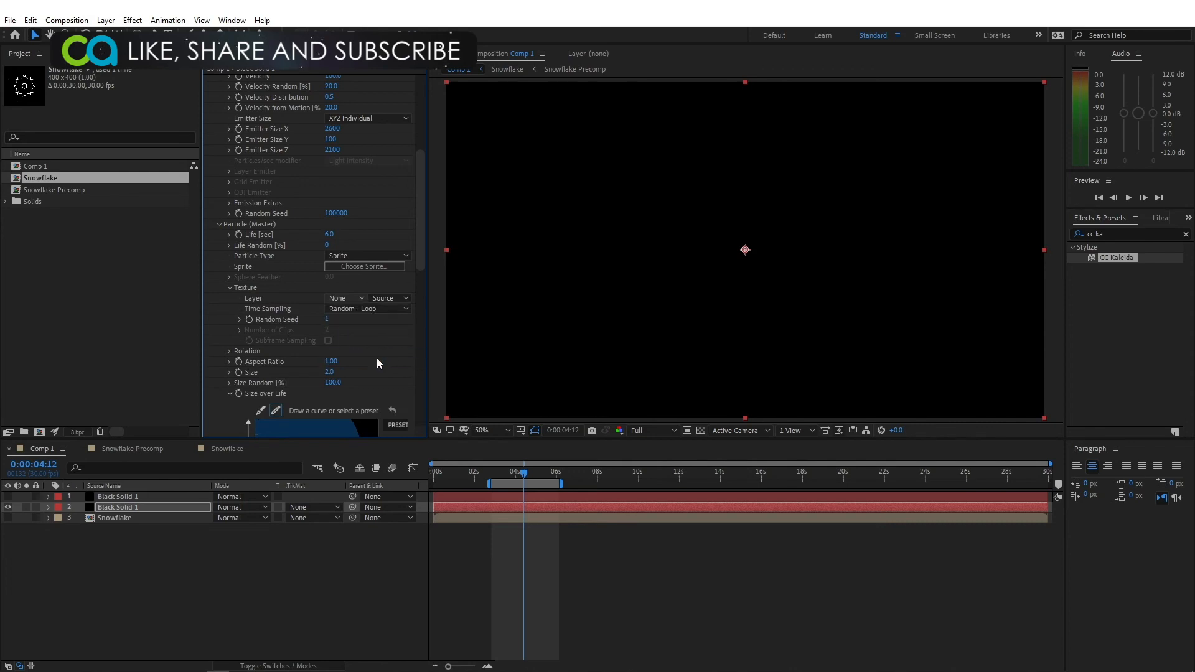
click(344, 297)
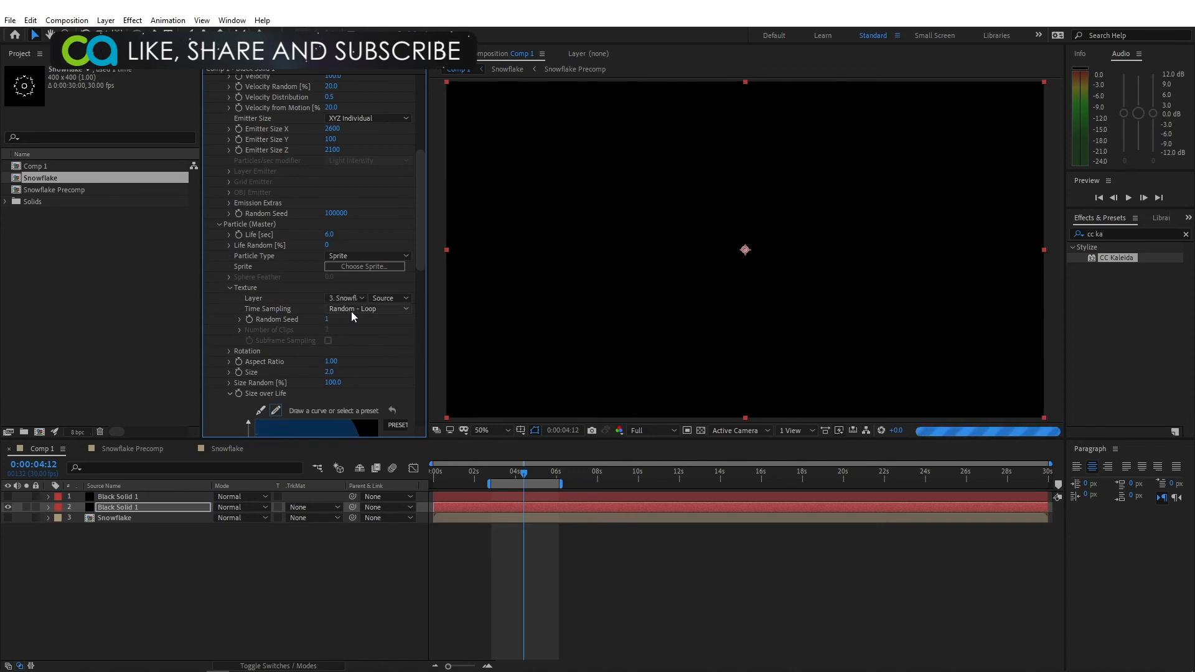
click(369, 309)
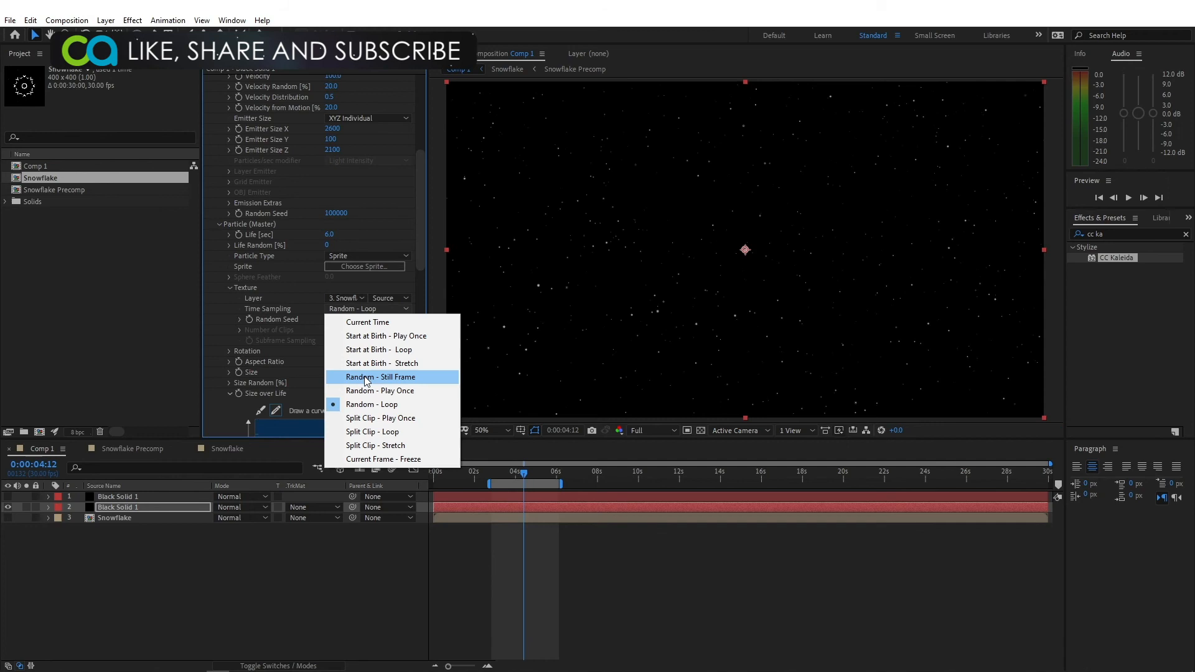
click(380, 376)
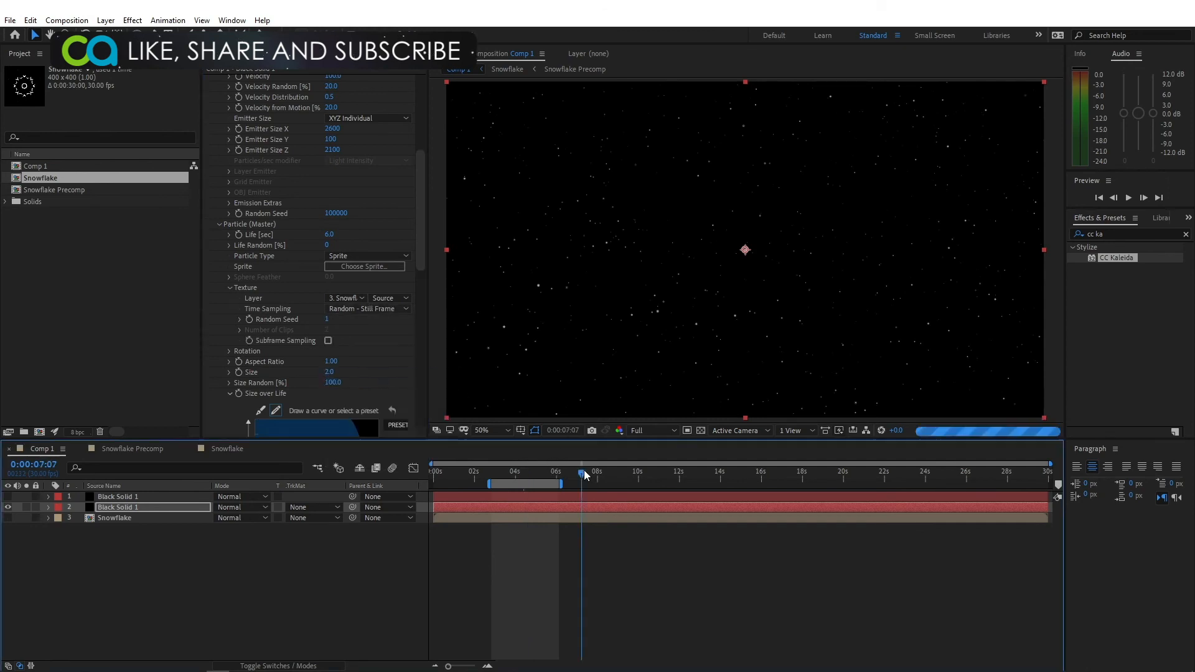